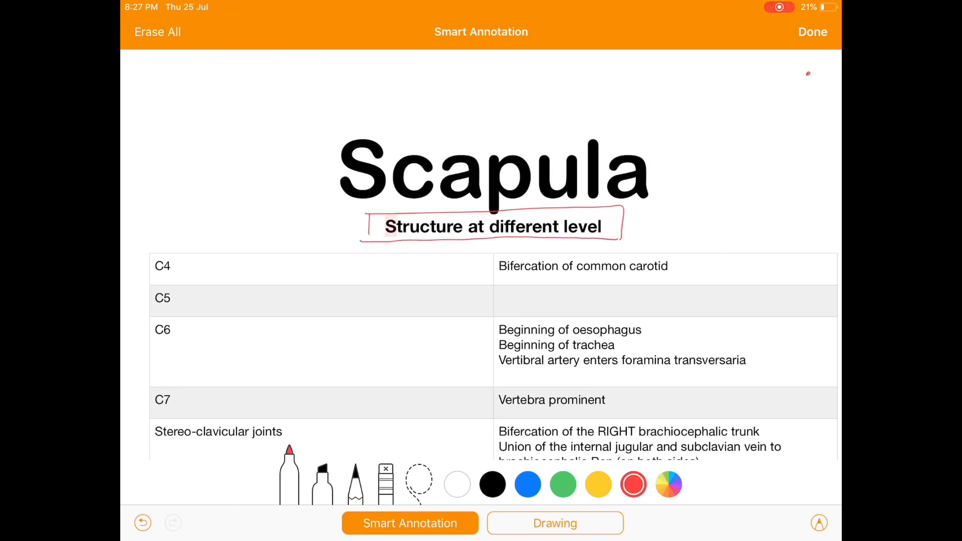
# Circle C4 in red, underline 'Bifercation' and dash the empty C5 row.
pyautogui.moveTo(157, 270); pyautogui.dragTo(175, 255)
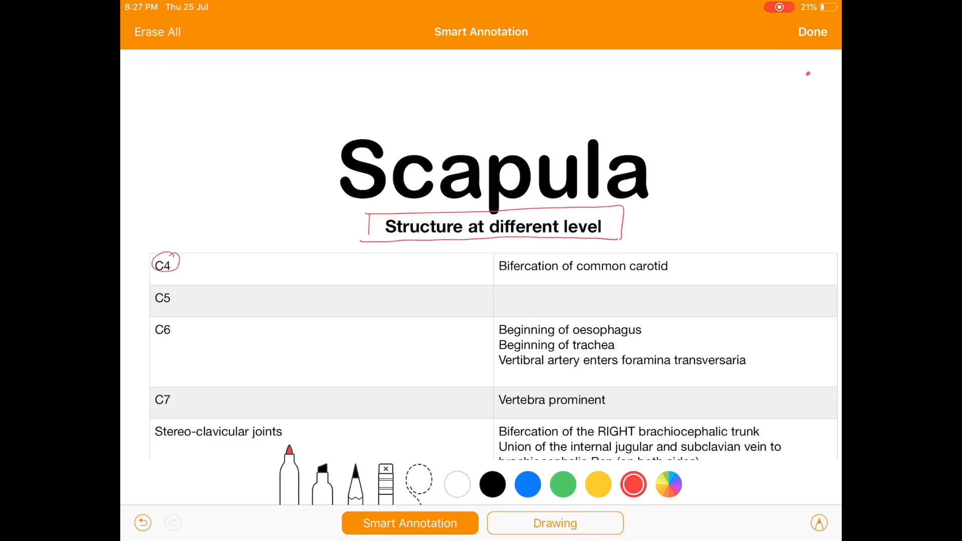
pyautogui.moveTo(497, 277); pyautogui.dragTo(551, 276)
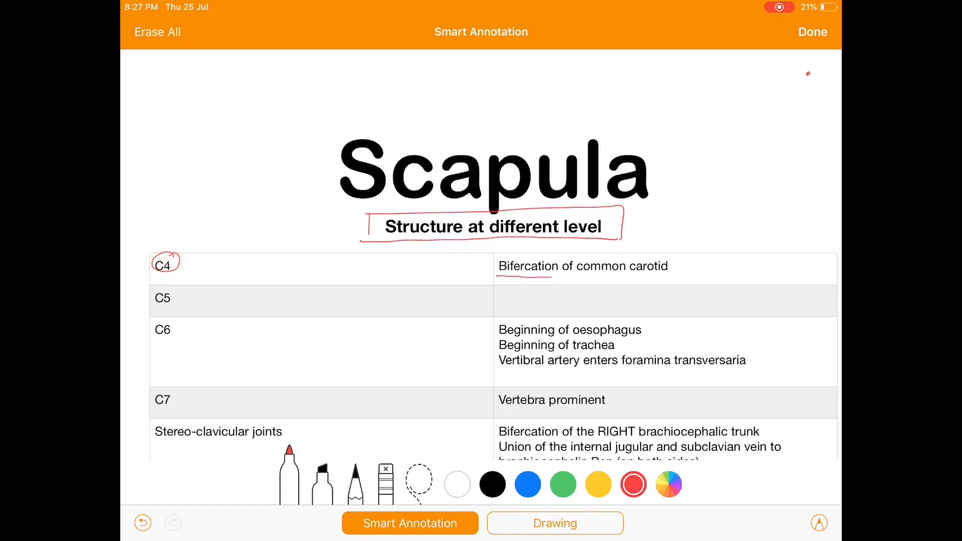
pyautogui.click(583, 265)
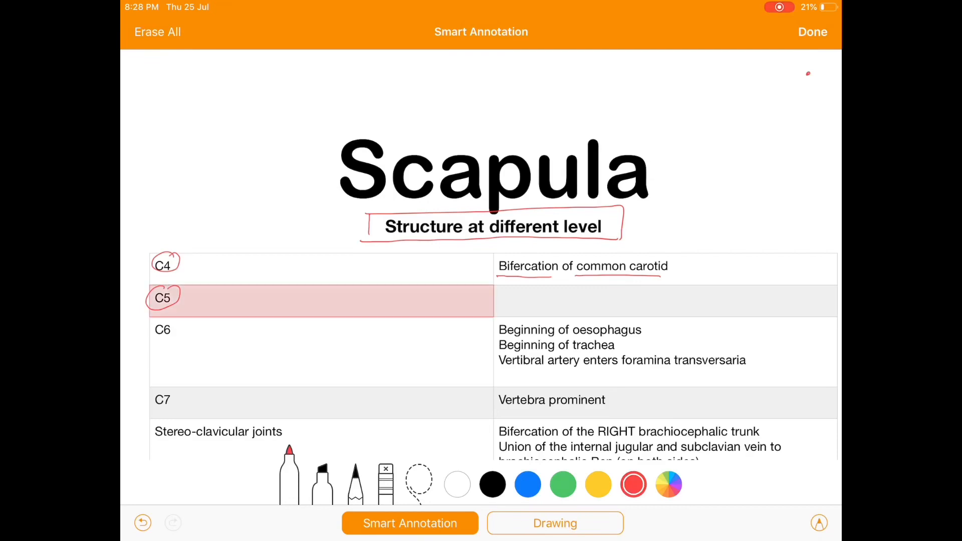
pyautogui.moveTo(503, 301); pyautogui.dragTo(583, 301)
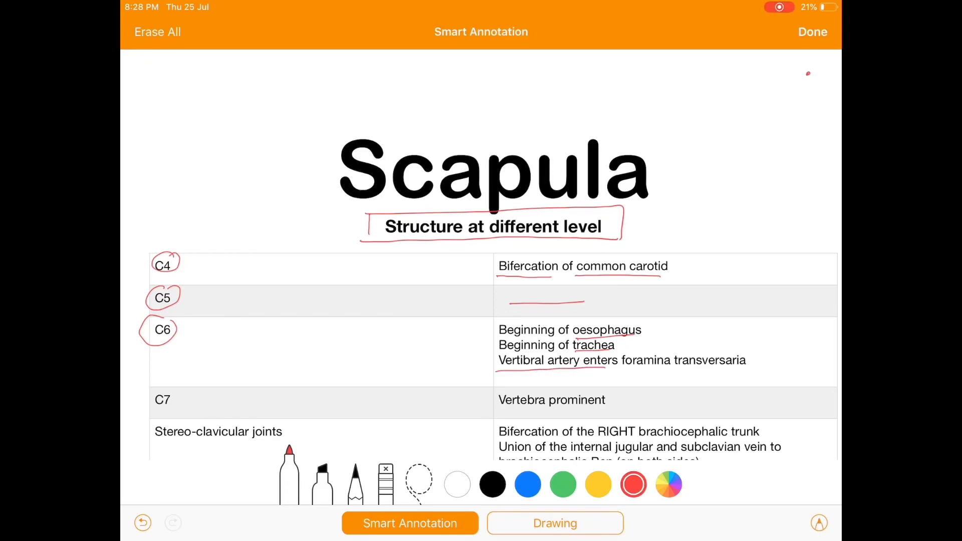
# Underline 'foramina transversaria' and 'Stereo-clavicular joints', circling the misspelled part.
pyautogui.moveTo(631, 372); pyautogui.dragTo(733, 368)
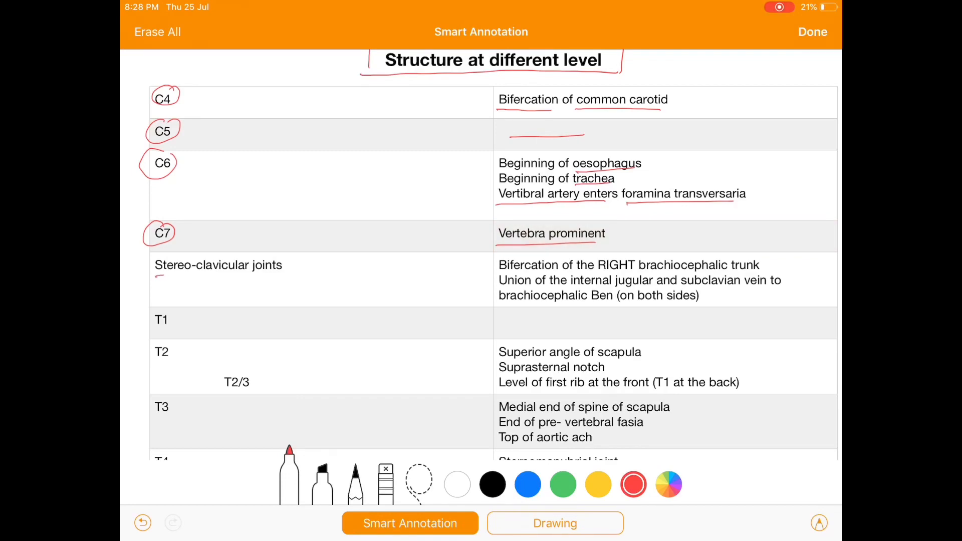
pyautogui.moveTo(157, 276); pyautogui.dragTo(282, 275)
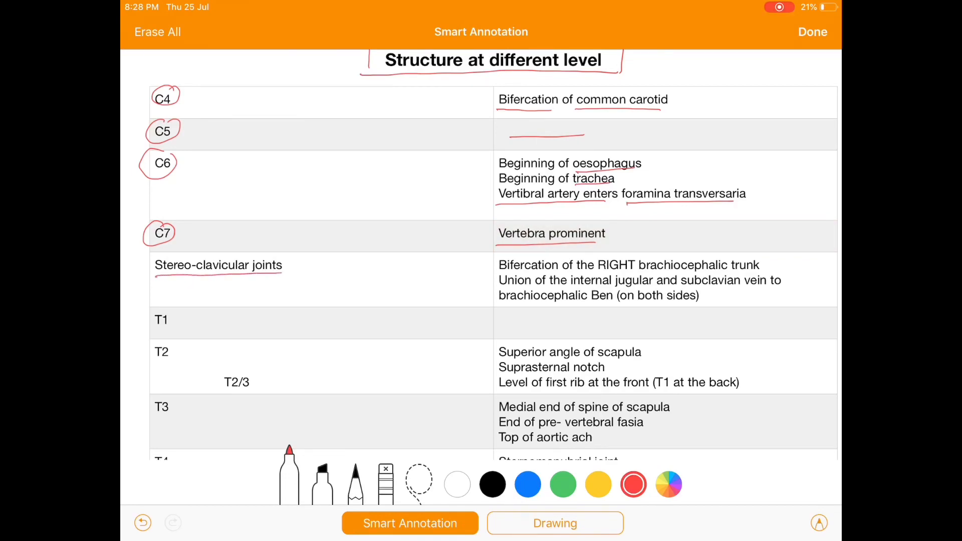
pyautogui.moveTo(166, 257); pyautogui.dragTo(190, 279)
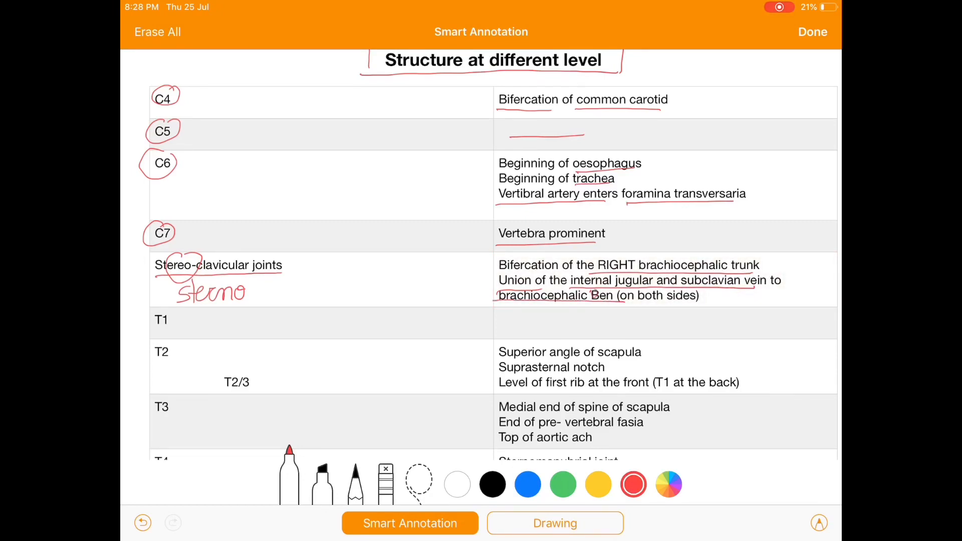
# Dash the empty T1 row and underline 'Superior angle of scapula', then pick broad highlighting strokes.
pyautogui.scroll(-3)
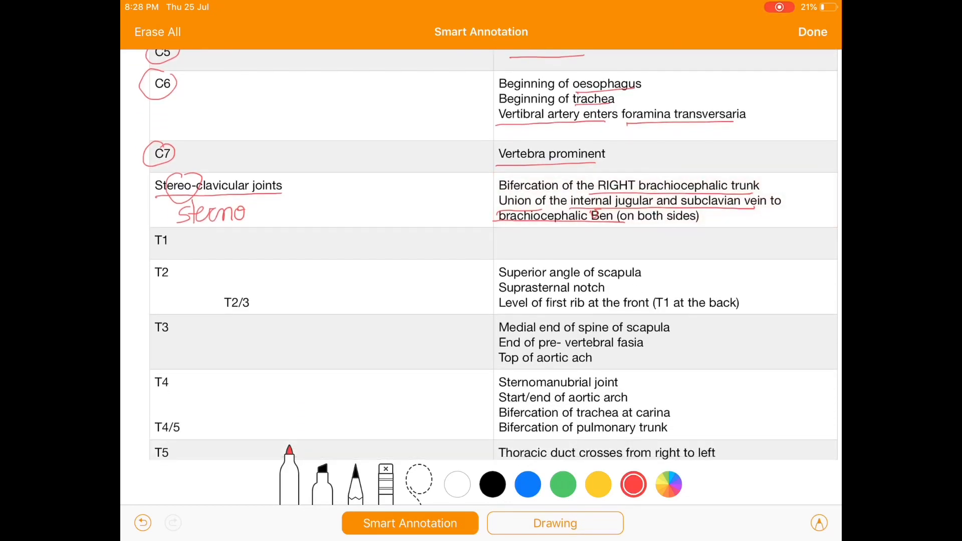
pyautogui.moveTo(499, 244); pyautogui.dragTo(567, 243)
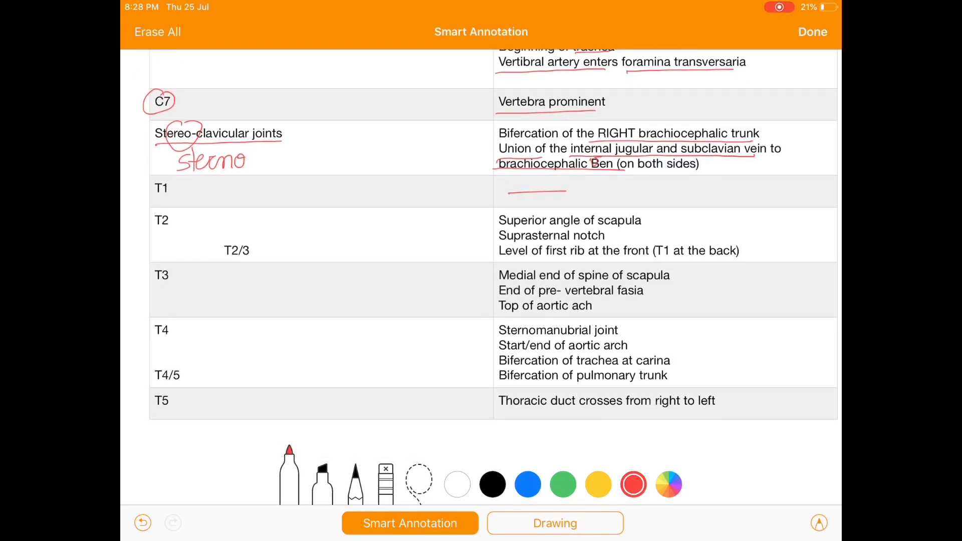
pyautogui.moveTo(497, 230); pyautogui.dragTo(638, 229)
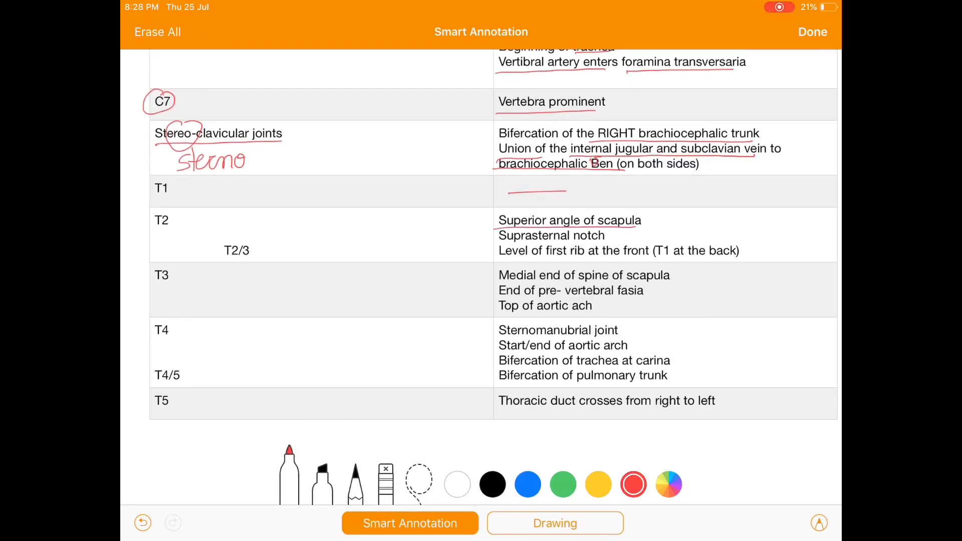
pyautogui.click(562, 484)
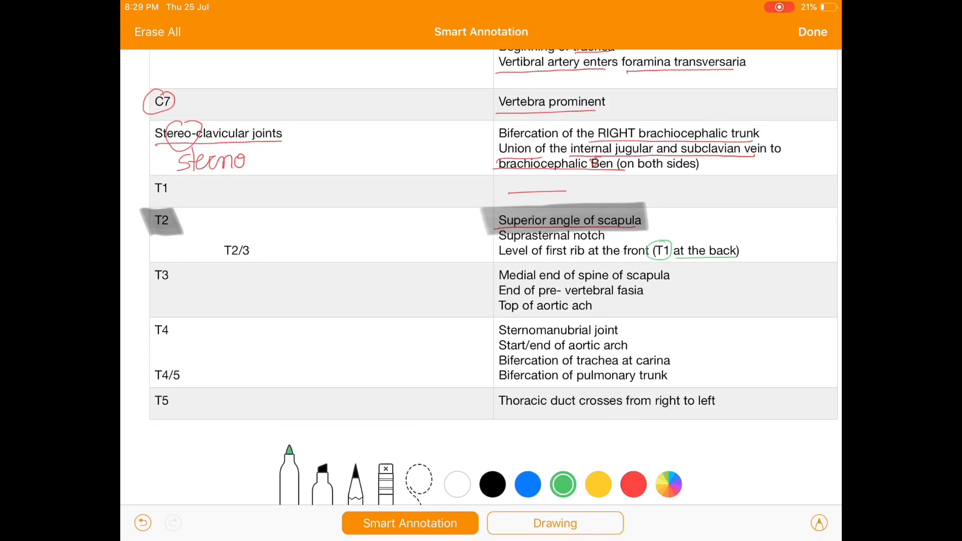
pyautogui.click(633, 484)
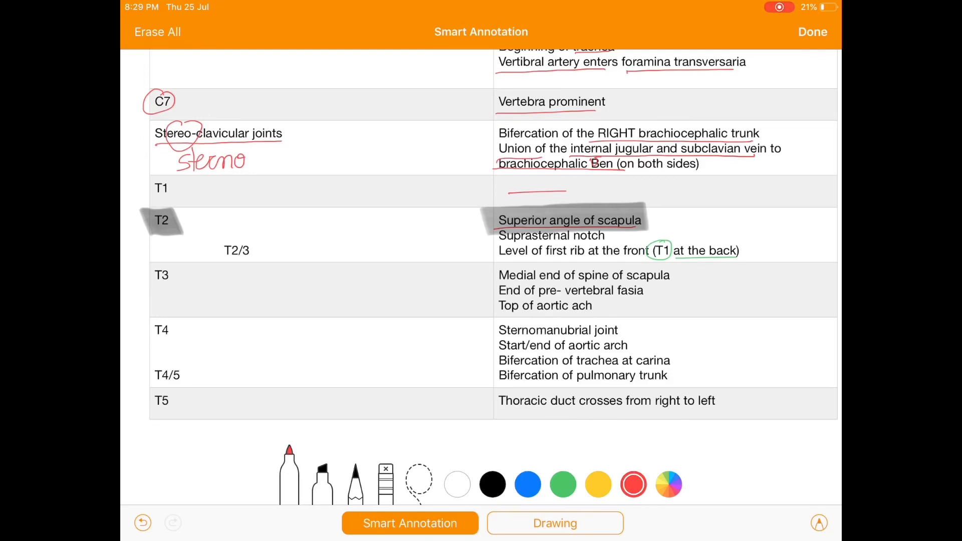
pyautogui.moveTo(276, 208); pyautogui.dragTo(328, 208)
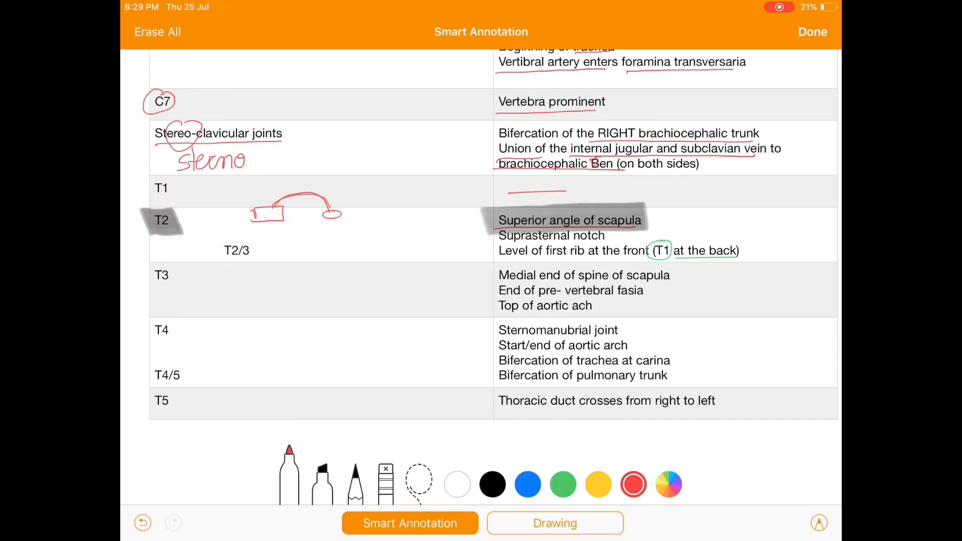
pyautogui.moveTo(356, 236); pyautogui.dragTo(384, 227)
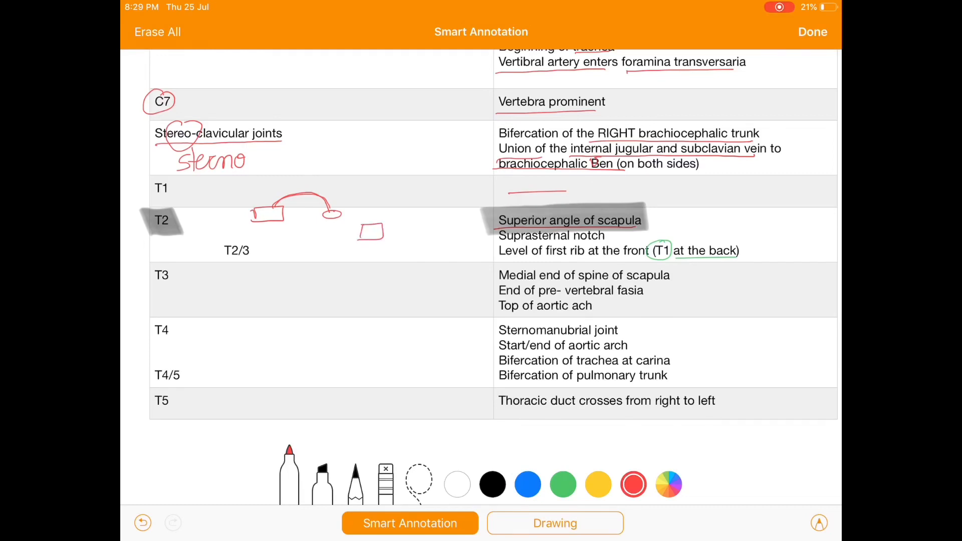
pyautogui.moveTo(380, 233); pyautogui.dragTo(386, 282)
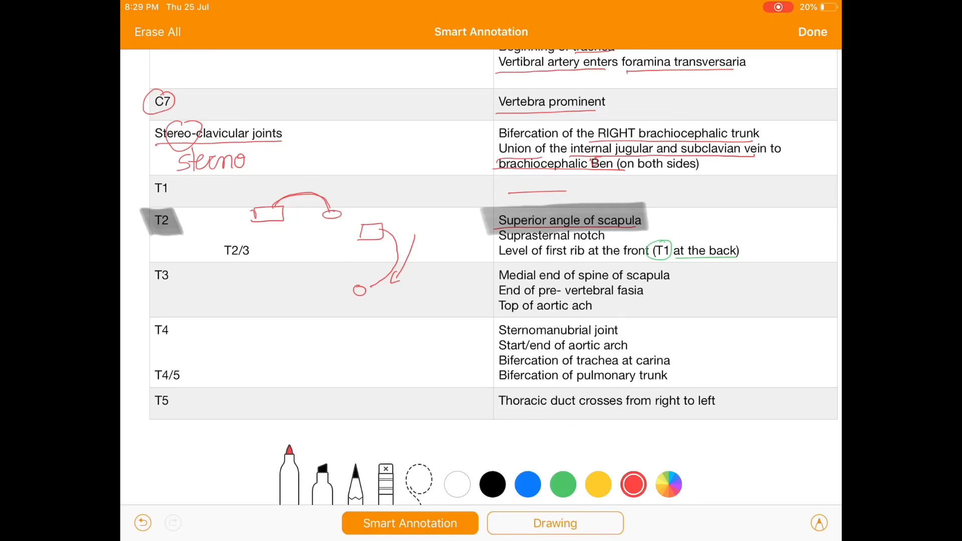
pyautogui.moveTo(294, 298); pyautogui.dragTo(294, 312)
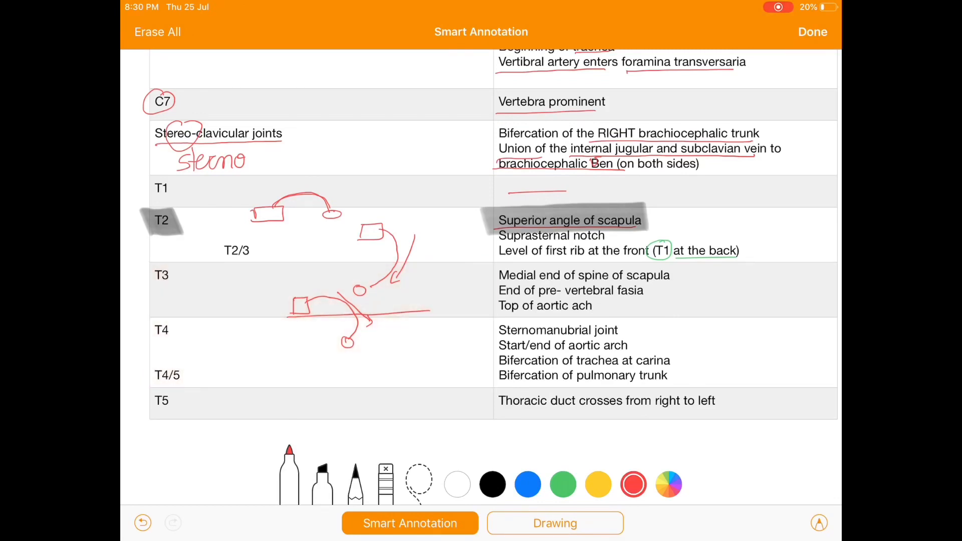
pyautogui.click(563, 484)
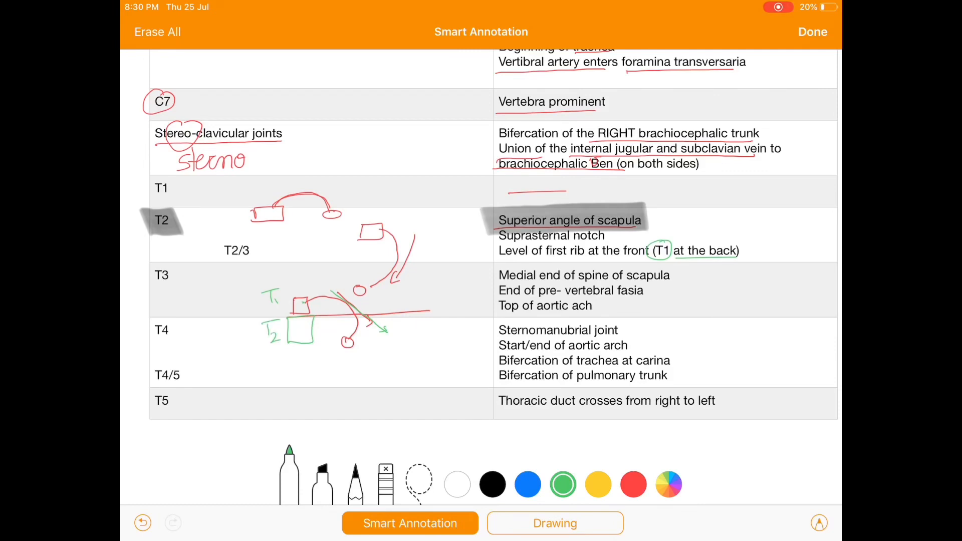
pyautogui.moveTo(258, 307); pyautogui.dragTo(280, 289)
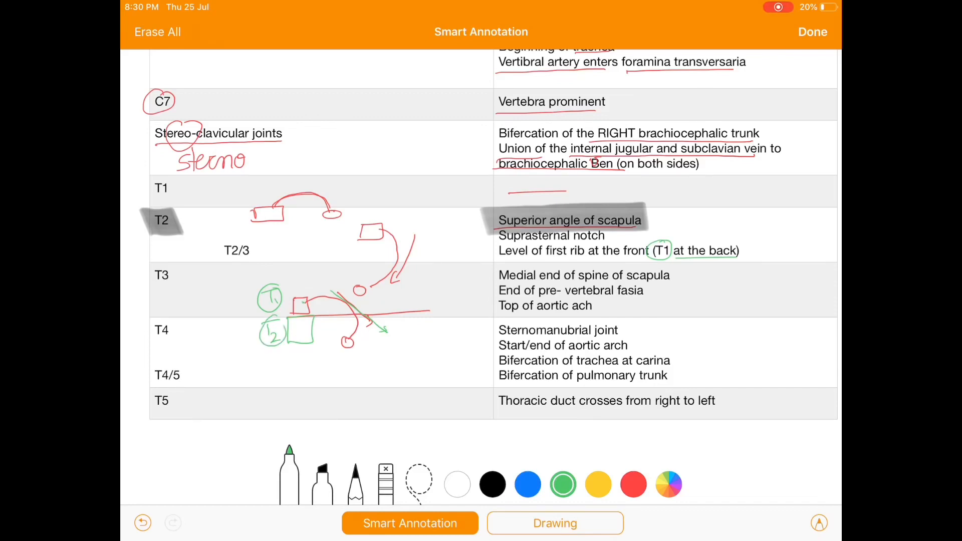
pyautogui.click(385, 478)
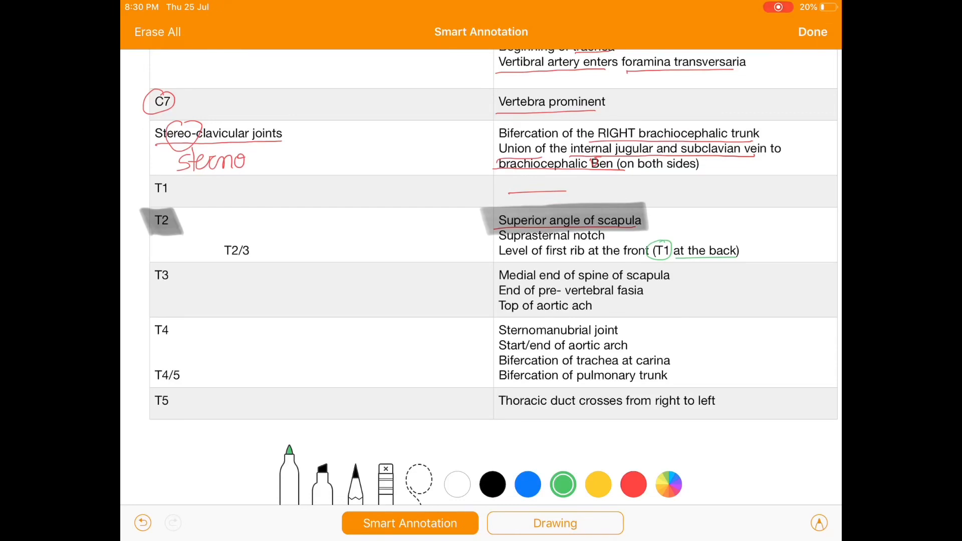
# Circle T3 in green and underline T3 and T4 structures, including 'Top of aortic arch'.
pyautogui.moveTo(154, 264); pyautogui.dragTo(178, 289)
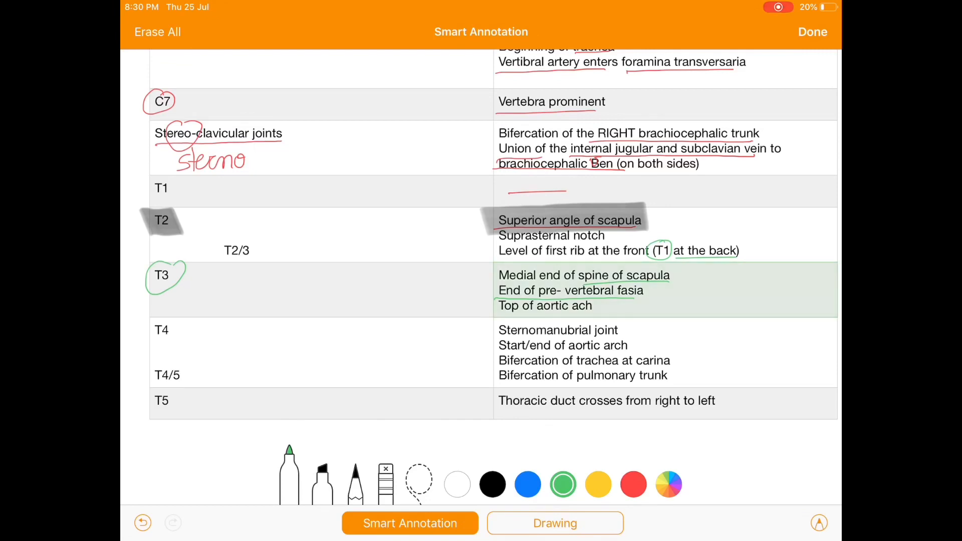
pyautogui.moveTo(499, 305); pyautogui.dragTo(592, 306)
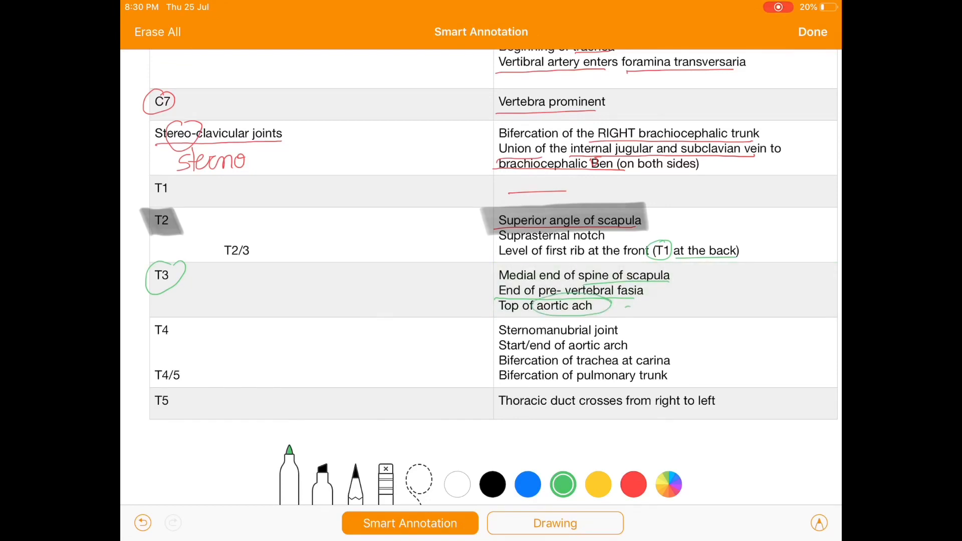
pyautogui.moveTo(610, 310); pyautogui.dragTo(669, 307)
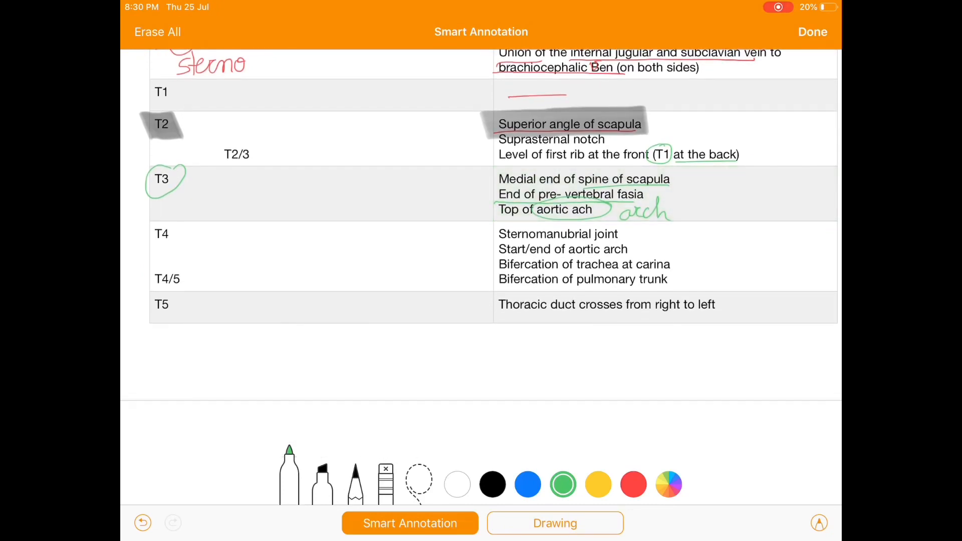
pyautogui.moveTo(498, 242); pyautogui.dragTo(589, 241)
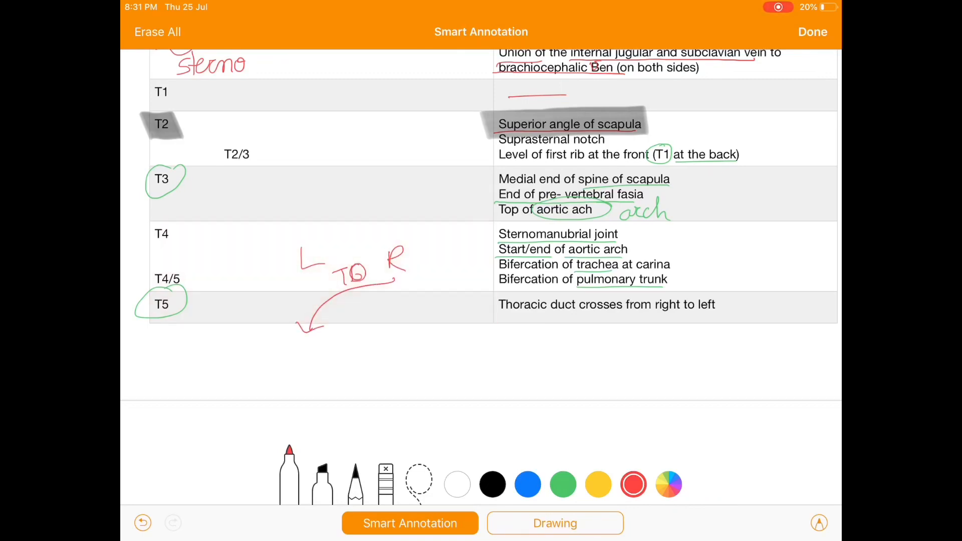
# Dash the empty T6 row and shade T7 with 'Inferior angle of scapula'.
pyautogui.scroll(-3)
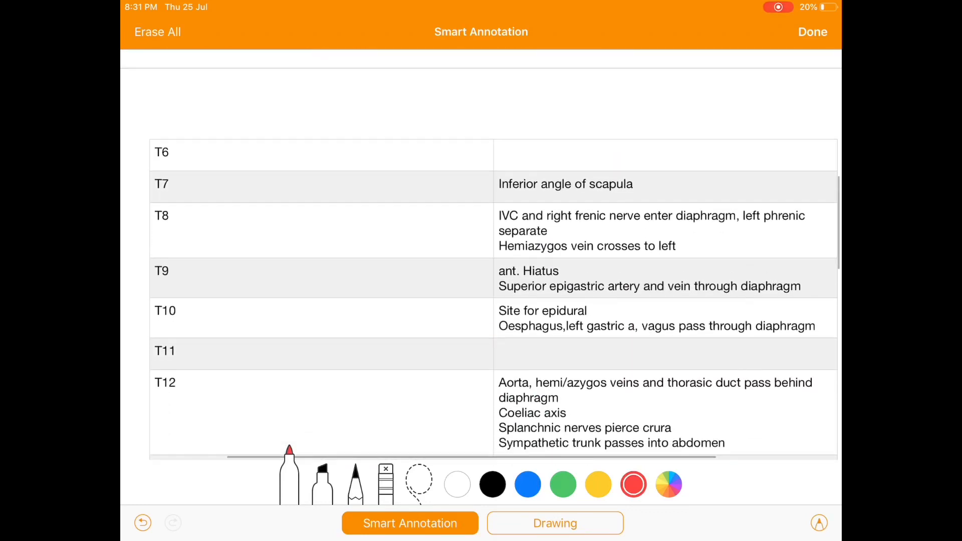
pyautogui.moveTo(500, 155); pyautogui.dragTo(544, 153)
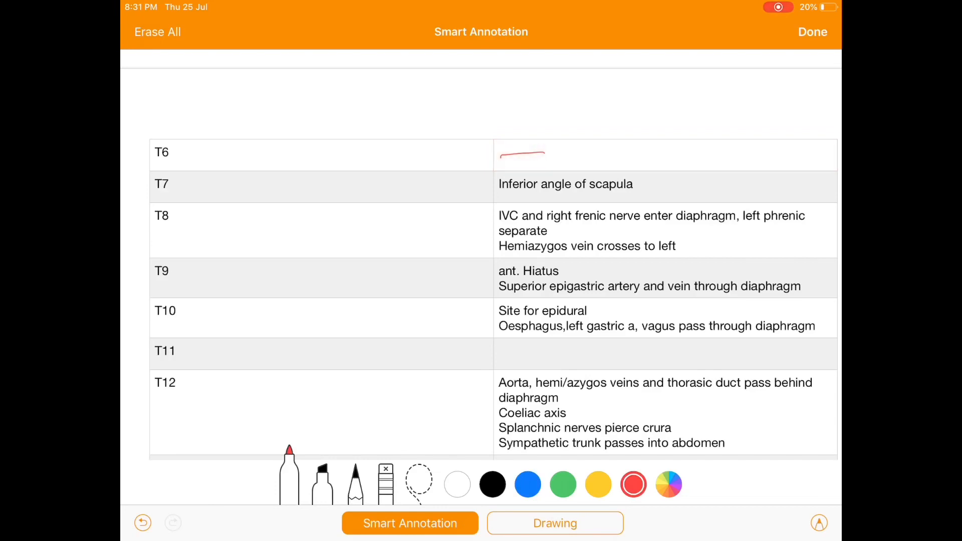
pyautogui.moveTo(147, 184); pyautogui.dragTo(178, 184)
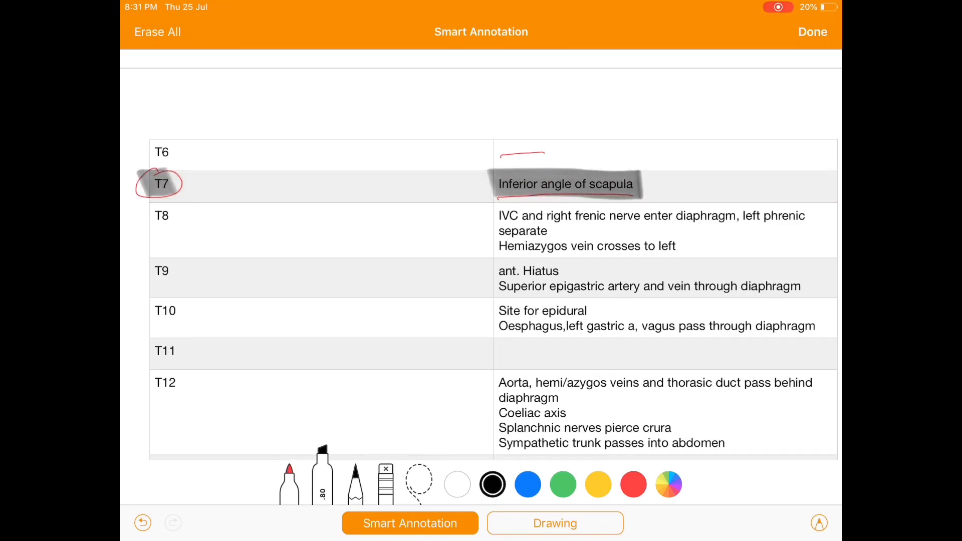
# In red ink, underline 'left phrenic separate' and the hemiazygos vein line in T8.
pyautogui.click(634, 484)
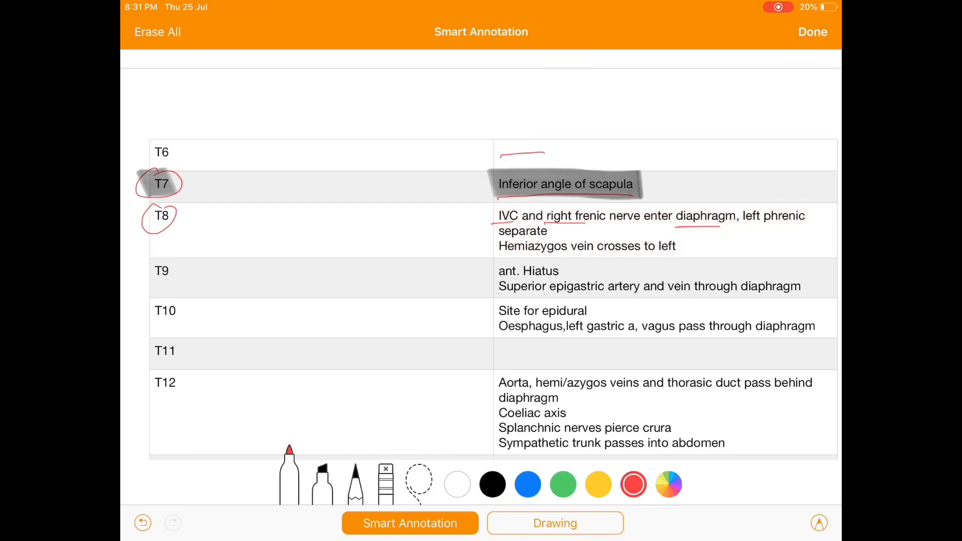
pyautogui.moveTo(743, 229); pyautogui.dragTo(813, 227)
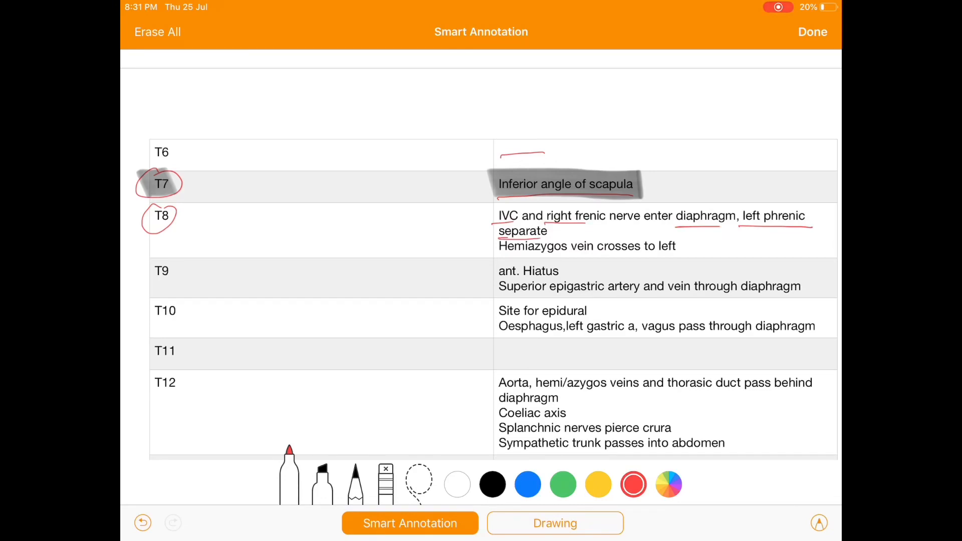
pyautogui.moveTo(500, 236); pyautogui.dragTo(546, 233)
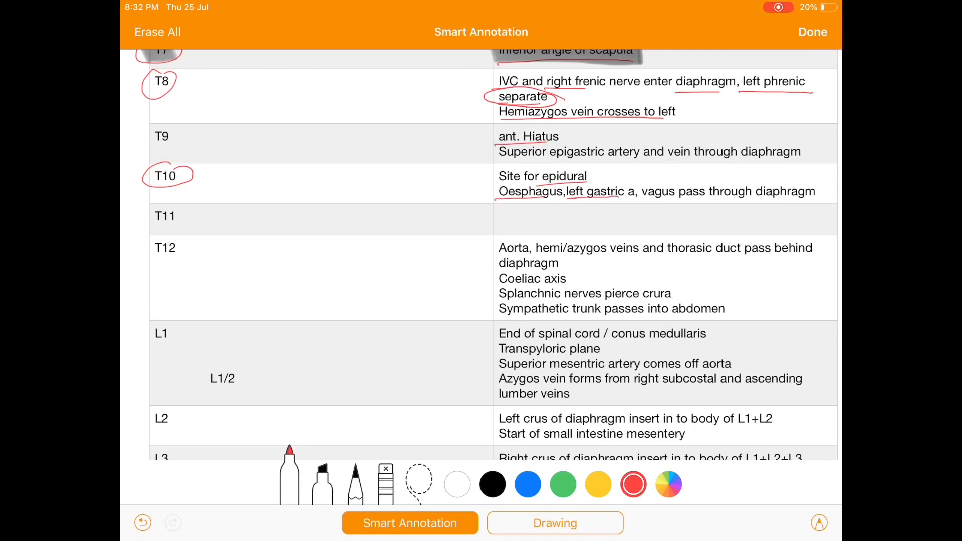
# Circle T11, underline aorta, hemi/azygos and thoracic duct in T12, and ring 'crura'.
pyautogui.moveTo(626, 201); pyautogui.dragTo(819, 199)
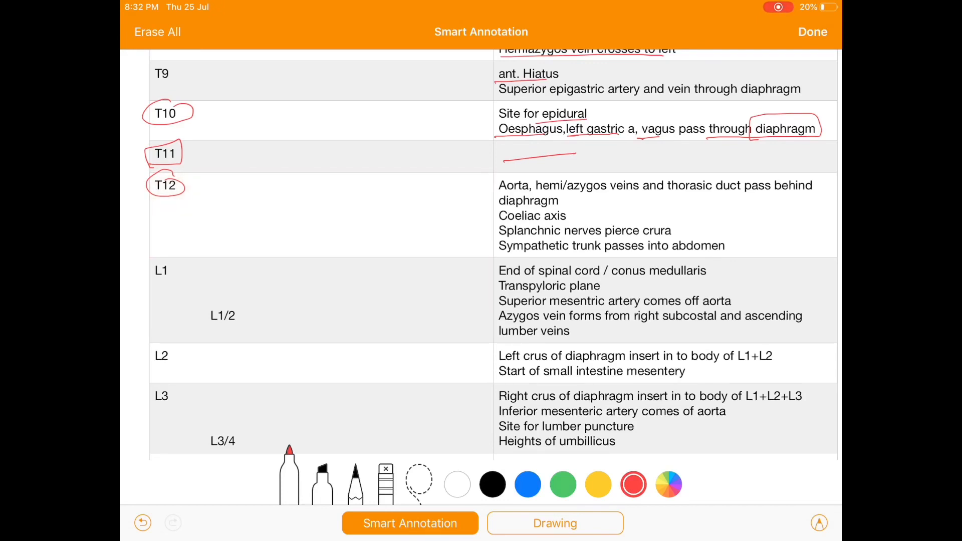
pyautogui.moveTo(494, 193); pyautogui.dragTo(602, 194)
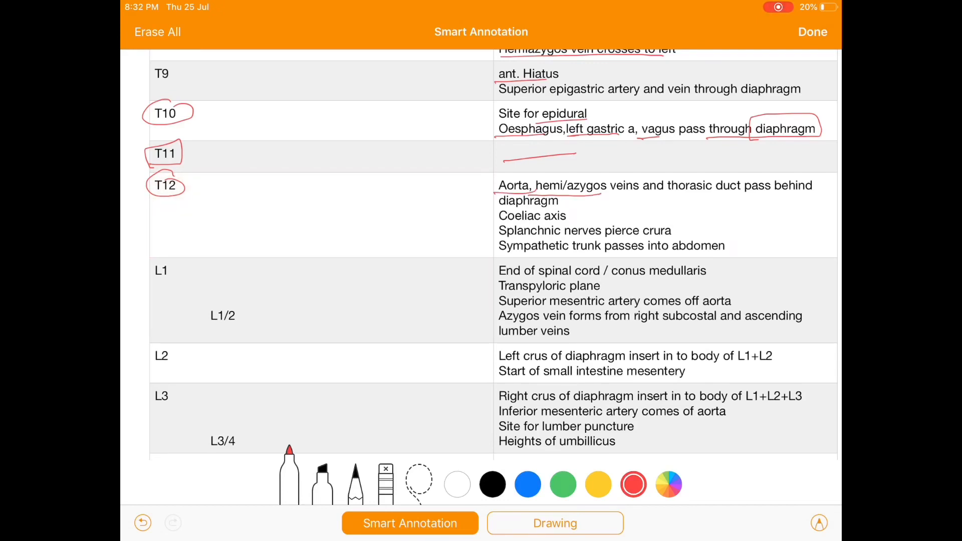
pyautogui.moveTo(663, 196); pyautogui.dragTo(743, 195)
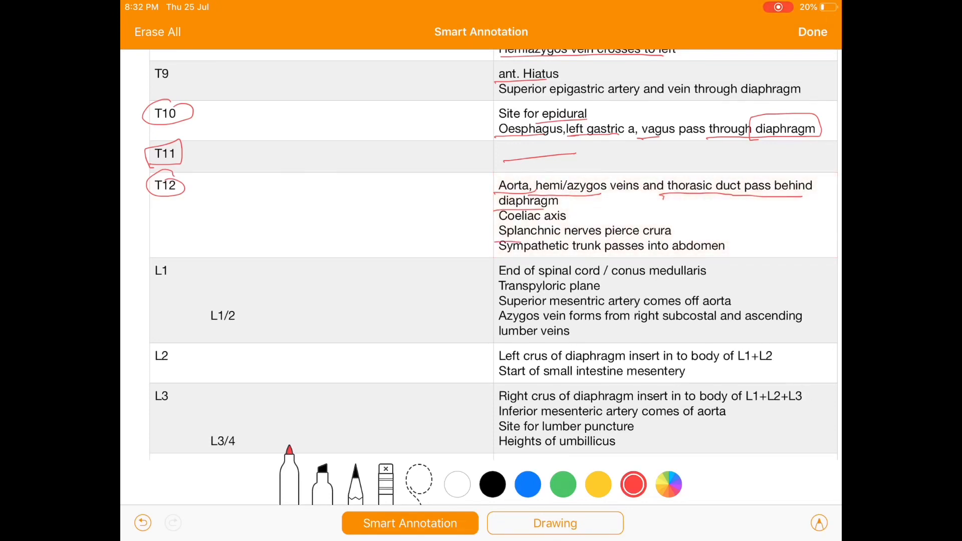
pyautogui.moveTo(623, 236); pyautogui.dragTo(668, 232)
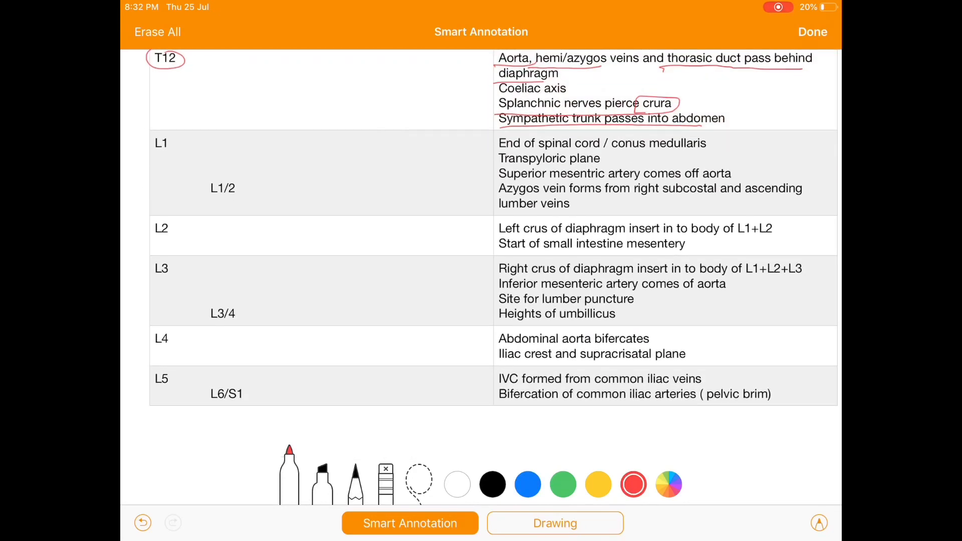
# Mark spinal cord, Transpyloric plane and superior mesenteric artery in L1, plus an arrowed sketch.
pyautogui.moveTo(553, 150); pyautogui.dragTo(595, 150)
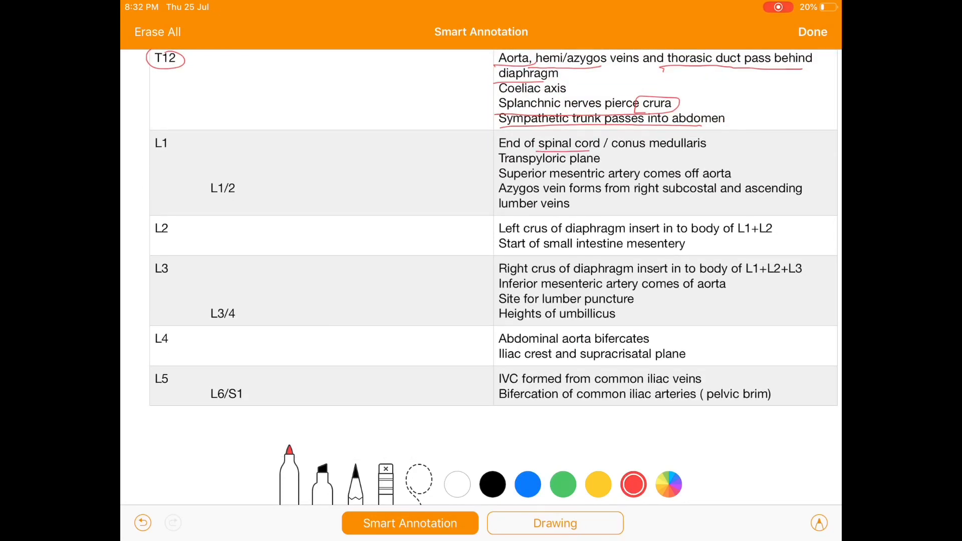
pyautogui.moveTo(539, 143); pyautogui.dragTo(604, 142)
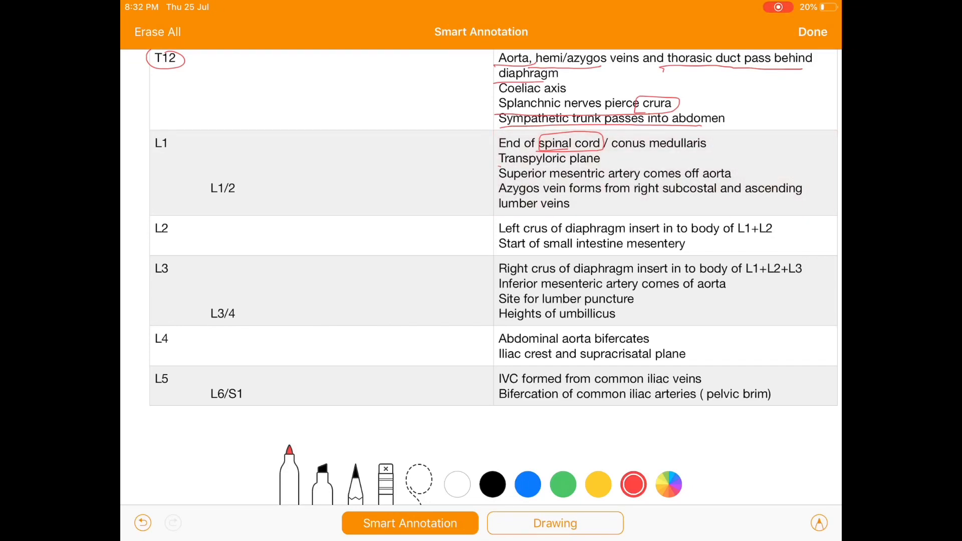
pyautogui.moveTo(498, 168); pyautogui.dragTo(592, 167)
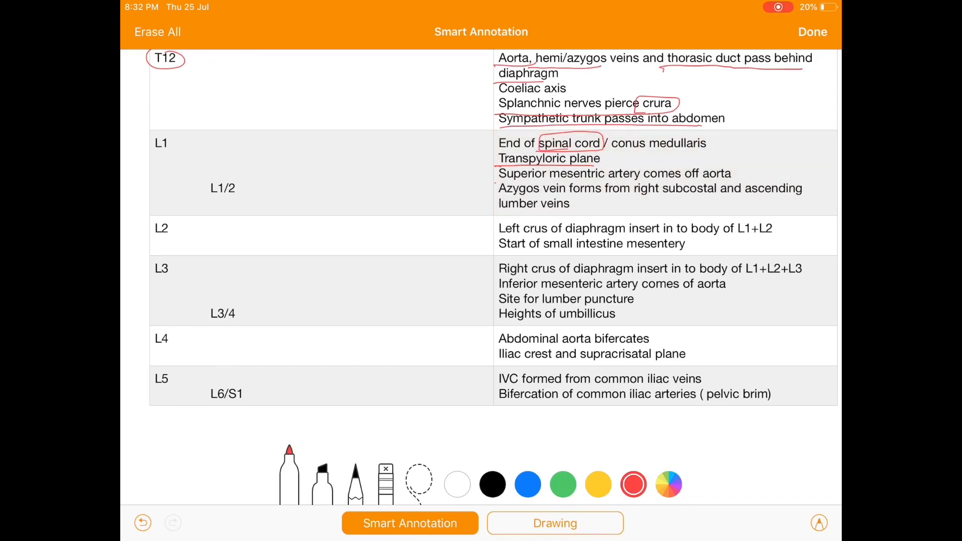
pyautogui.moveTo(497, 182); pyautogui.dragTo(736, 172)
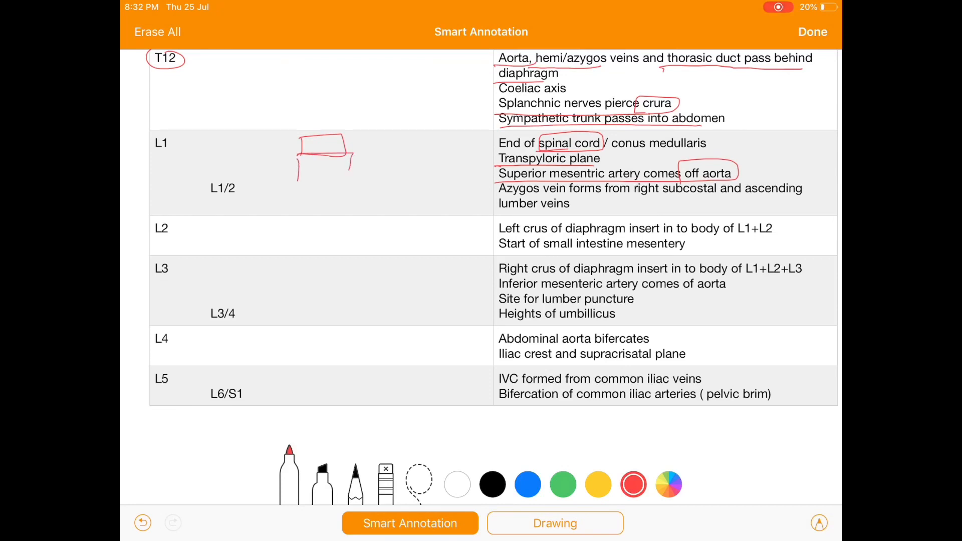
pyautogui.moveTo(350, 150); pyautogui.dragTo(473, 194)
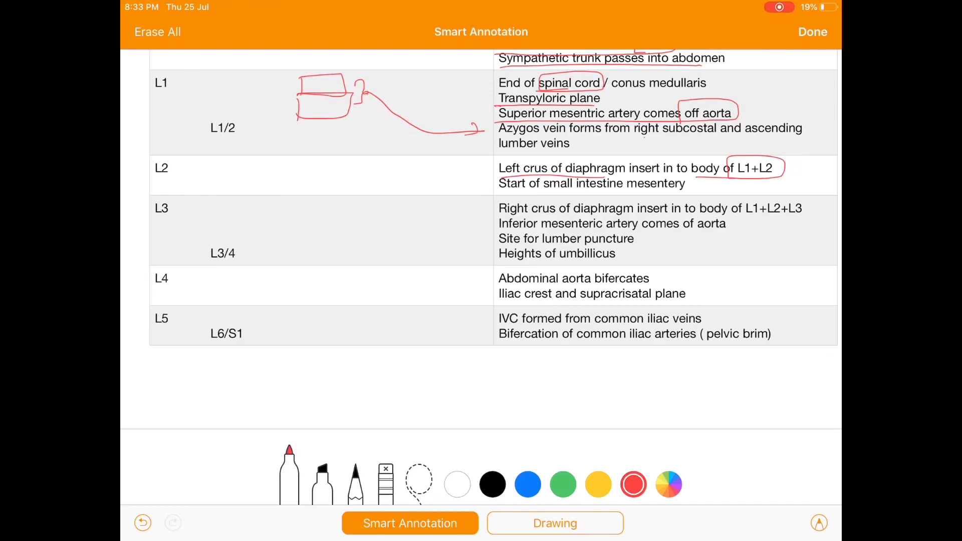
# Label the sketch's right side R and draw the hooked diaphragm crus in red.
pyautogui.moveTo(417, 150); pyautogui.dragTo(429, 178)
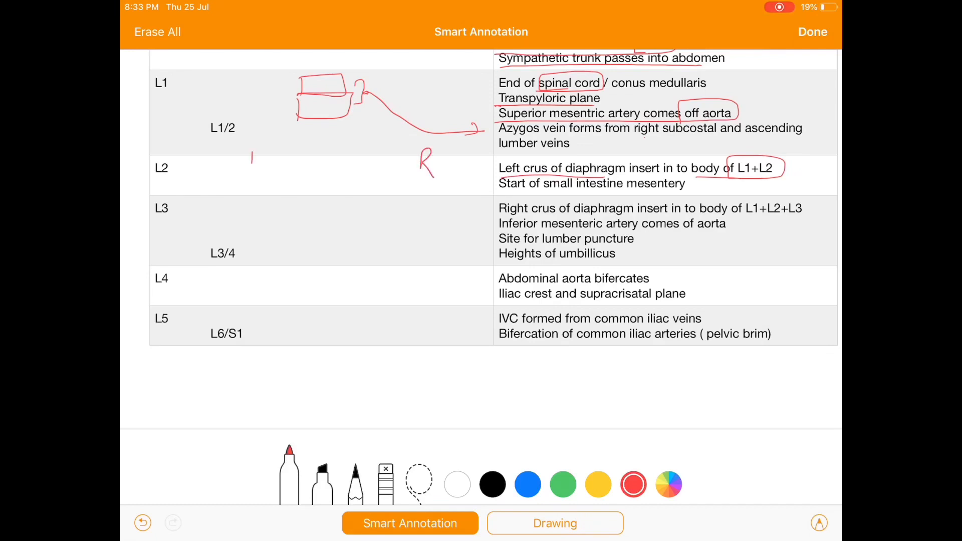
pyautogui.moveTo(304, 208); pyautogui.dragTo(351, 215)
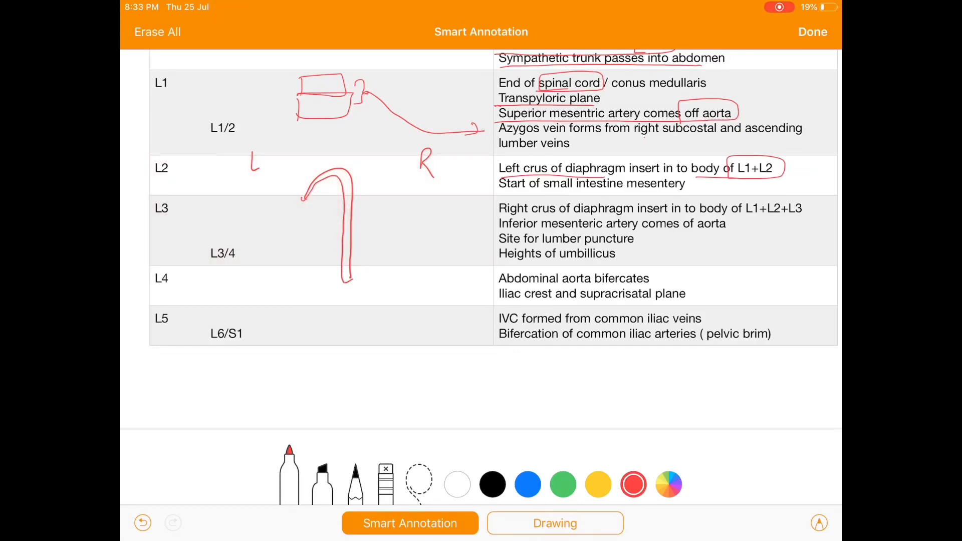
pyautogui.click(563, 484)
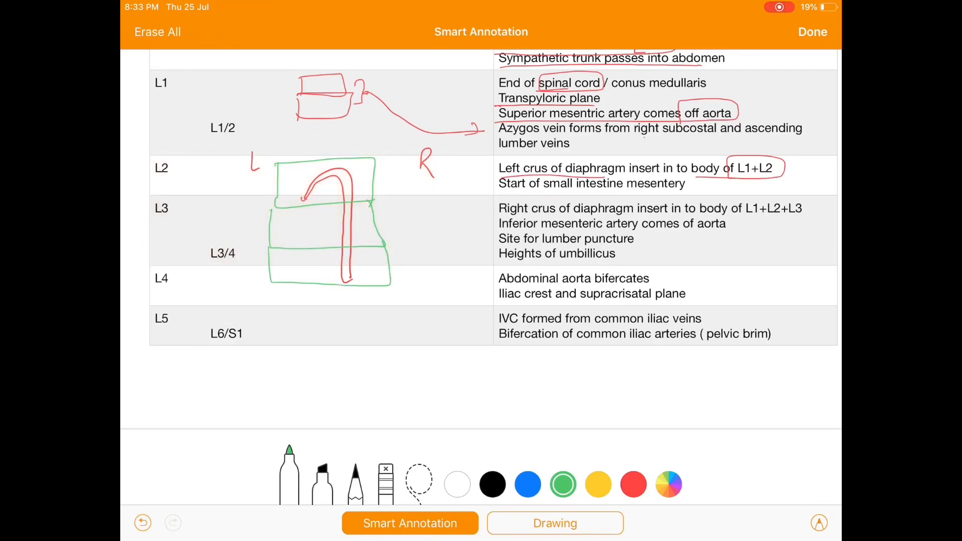
# Label the vertebrae L1 and L2 in green and draw the blue right crus line.
pyautogui.moveTo(246, 181); pyautogui.dragTo(261, 194)
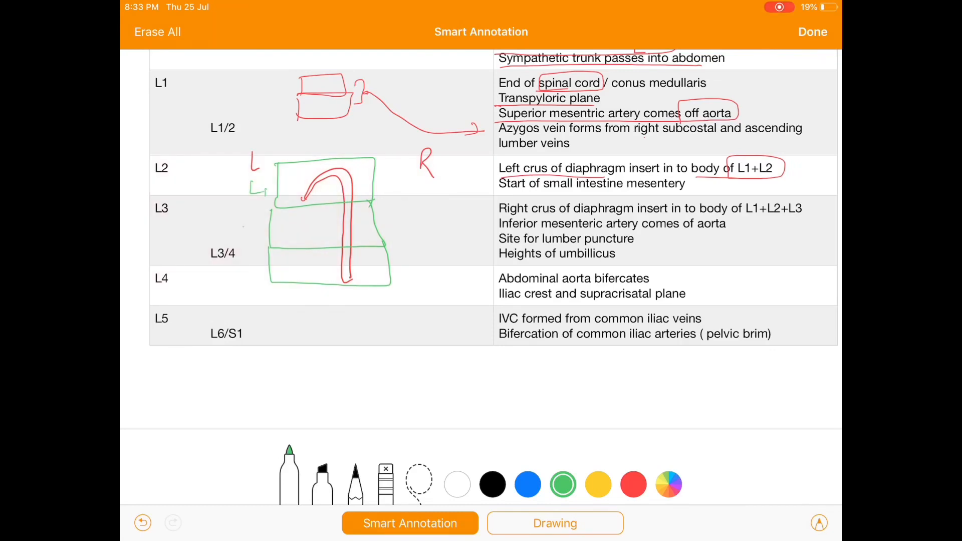
pyautogui.moveTo(249, 230); pyautogui.dragTo(260, 279)
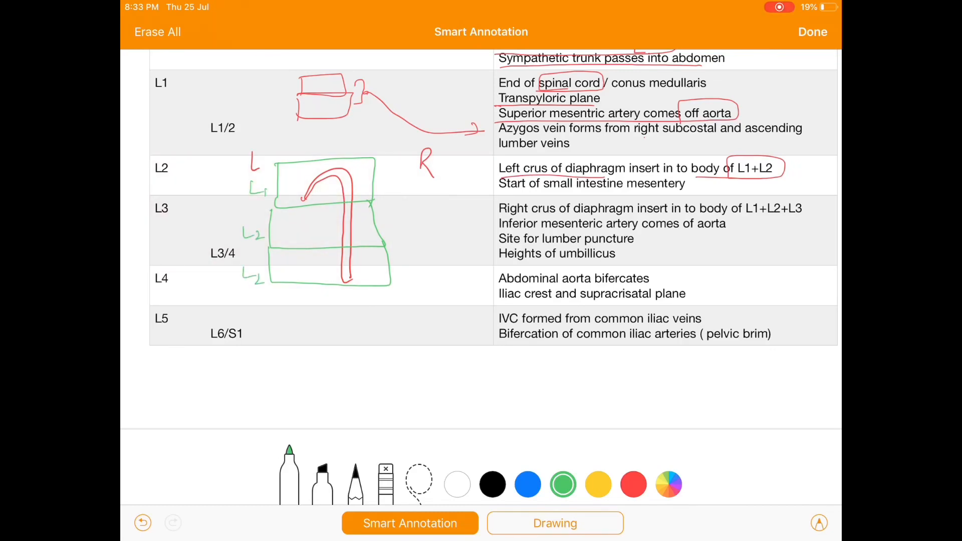
pyautogui.click(527, 484)
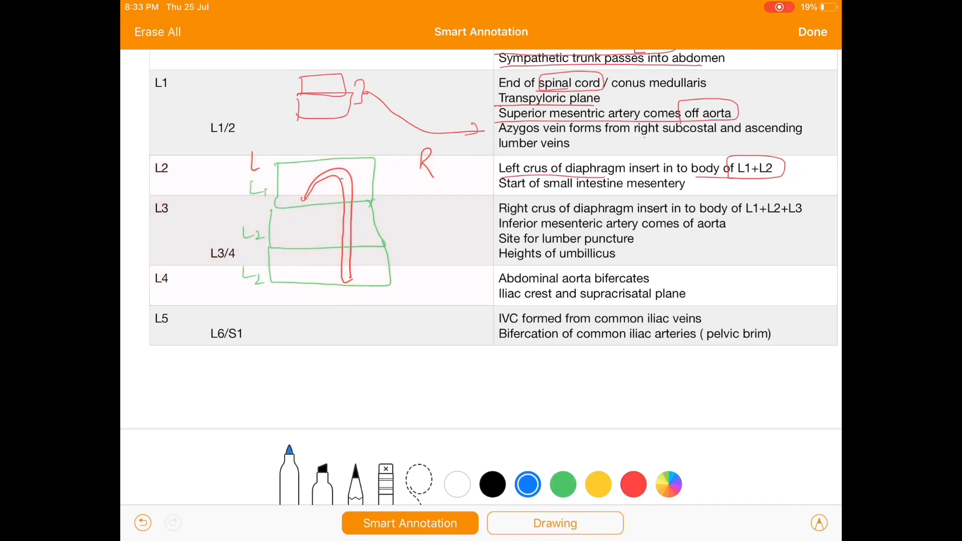
pyautogui.moveTo(344, 178); pyautogui.dragTo(347, 270)
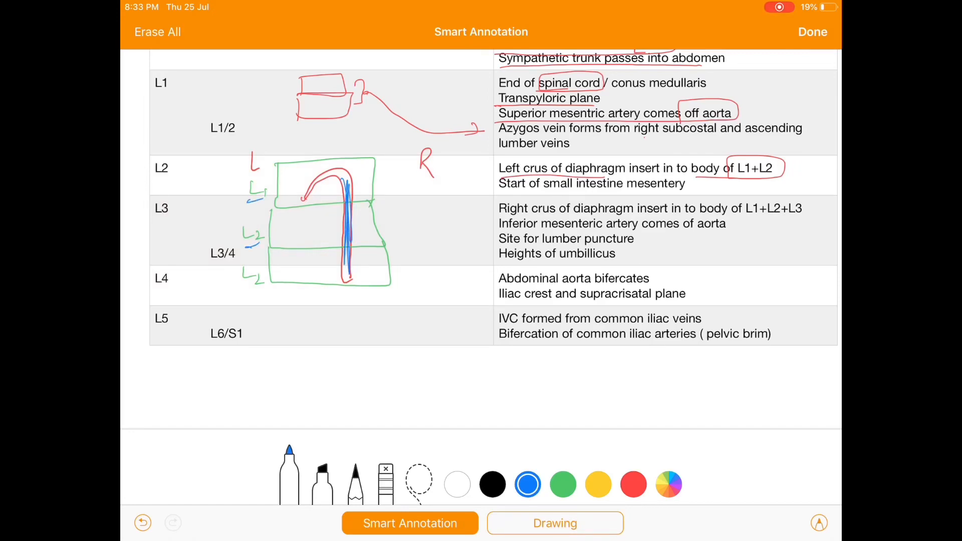
pyautogui.click(563, 484)
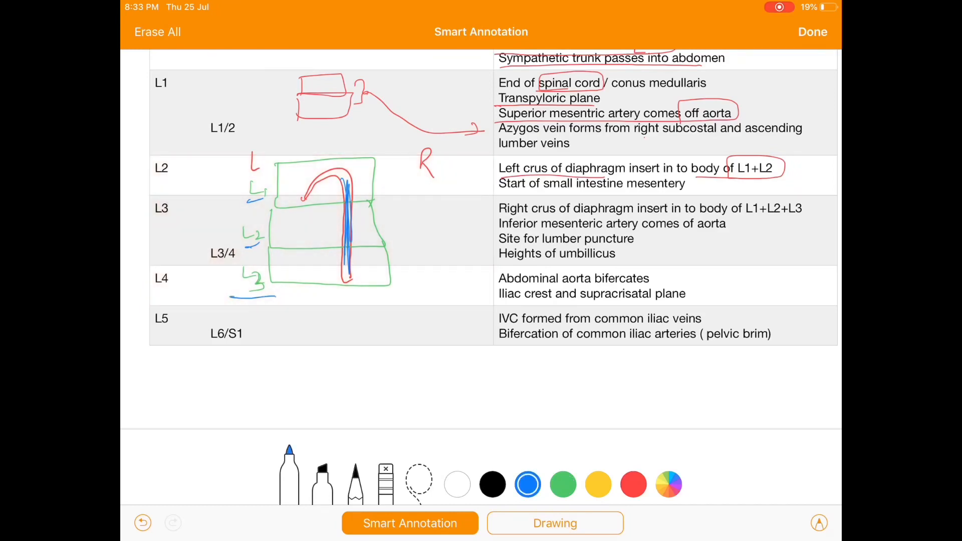
pyautogui.click(633, 484)
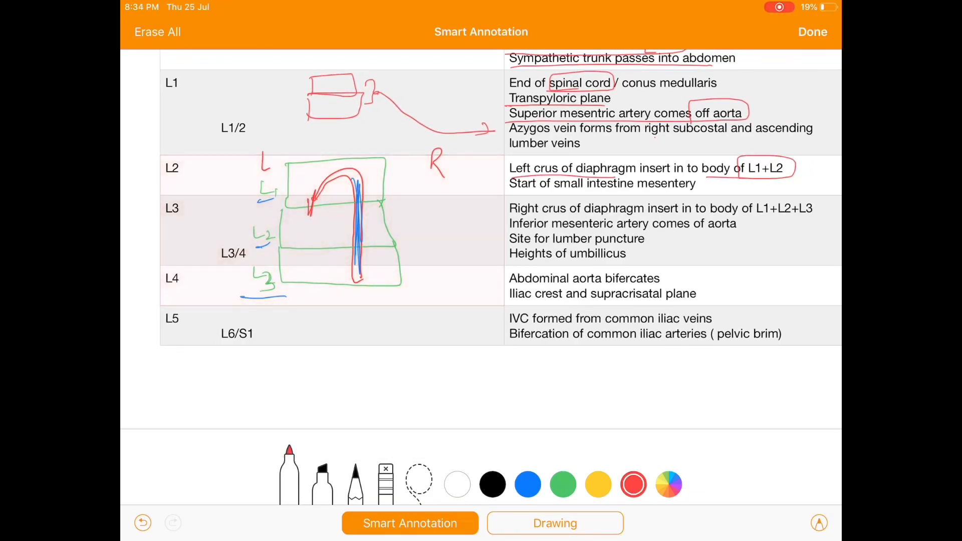
# Try green and black inks, then clear the diaphragm sketch.
pyautogui.click(562, 484)
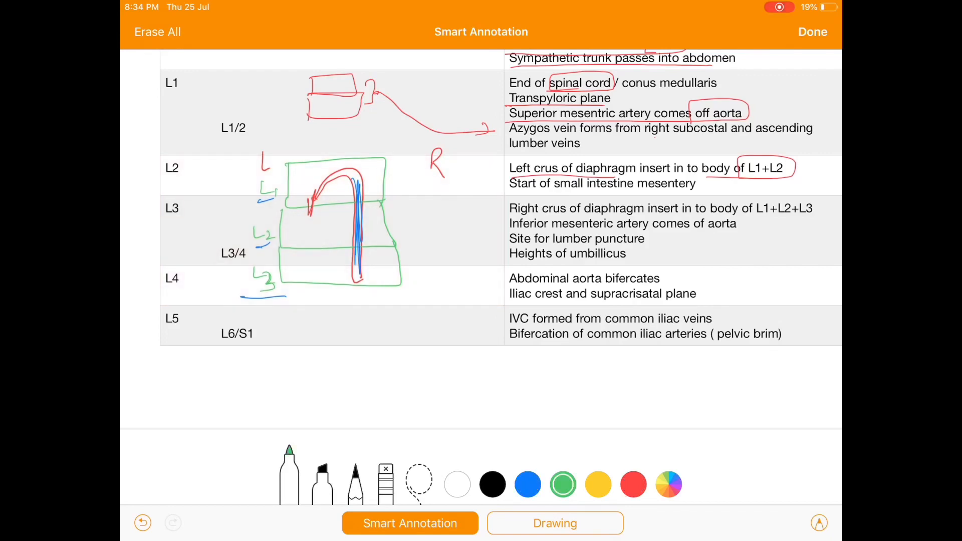
pyautogui.click(492, 484)
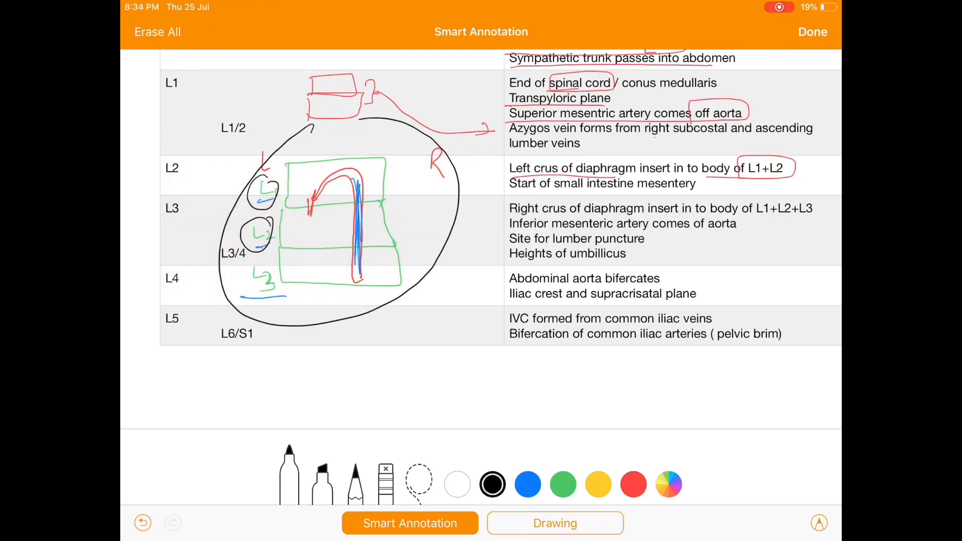
pyautogui.click(385, 478)
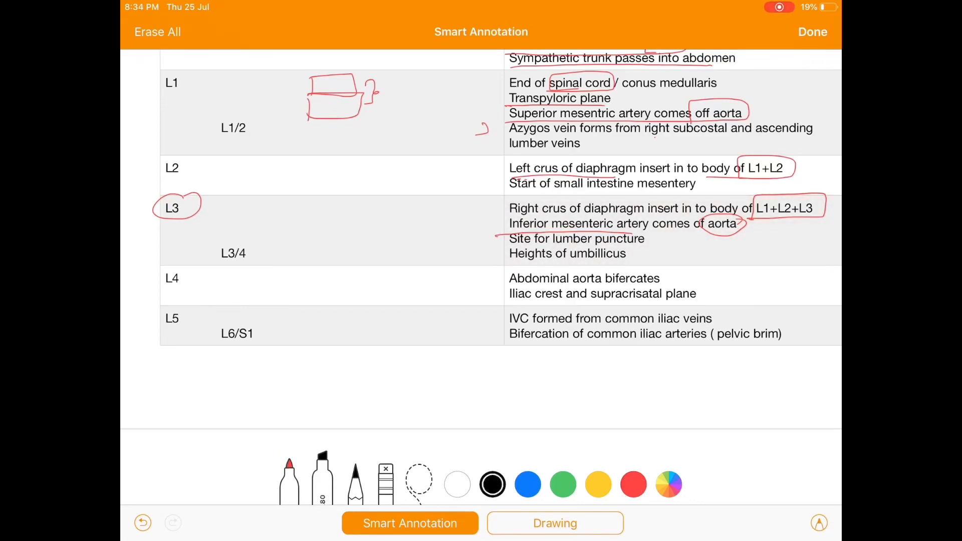
# In red, arrow the vertebra sketch to the lumbar puncture line and circle 'bifercates'.
pyautogui.click(634, 484)
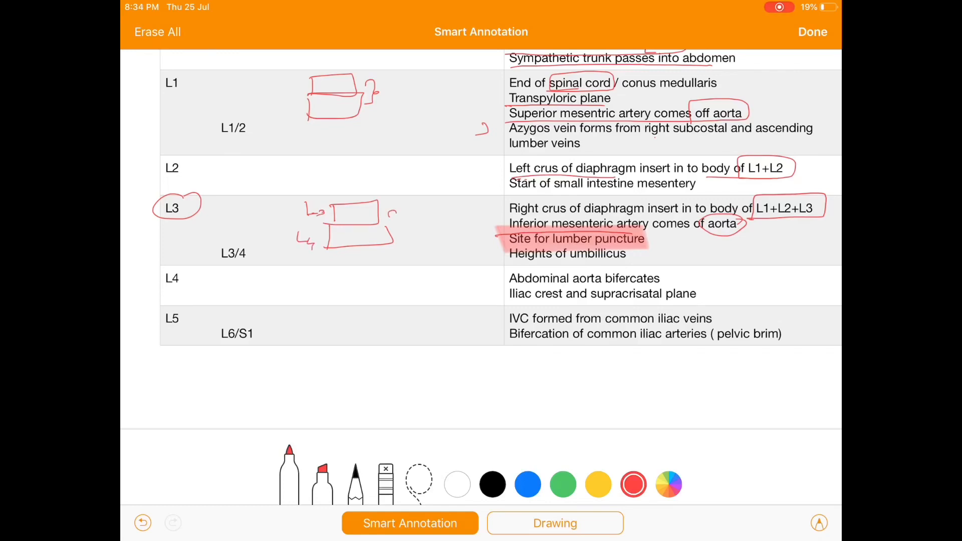
pyautogui.moveTo(393, 211); pyautogui.dragTo(497, 252)
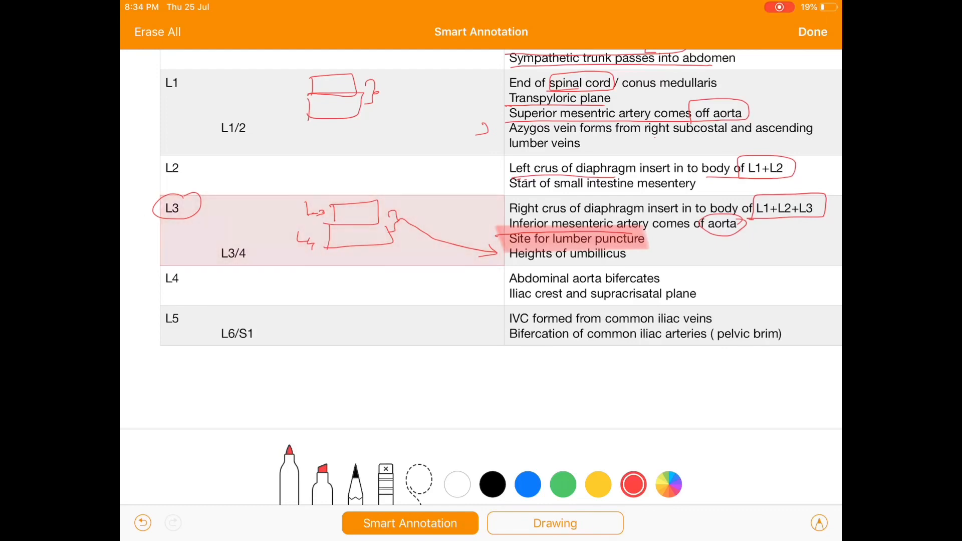
pyautogui.moveTo(414, 218); pyautogui.dragTo(426, 213)
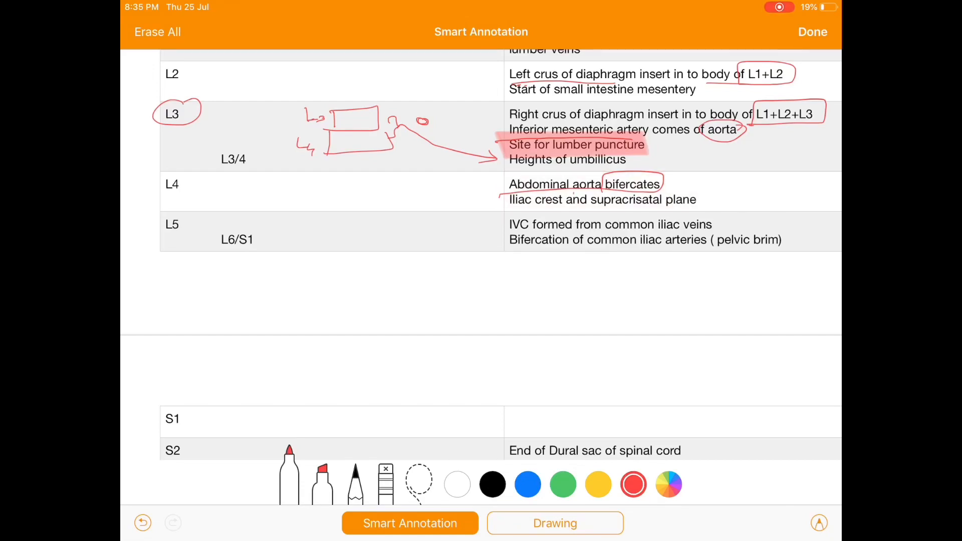
# Sketch the aorta bifurcating in the L4 row and scroll down to the sacral rows.
pyautogui.moveTo(509, 190); pyautogui.dragTo(564, 209)
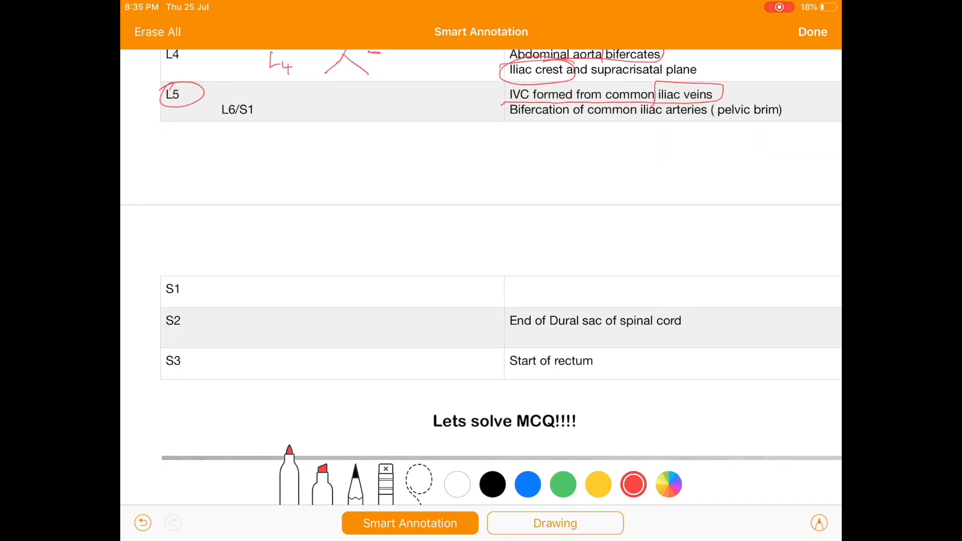
pyautogui.scroll(-3)
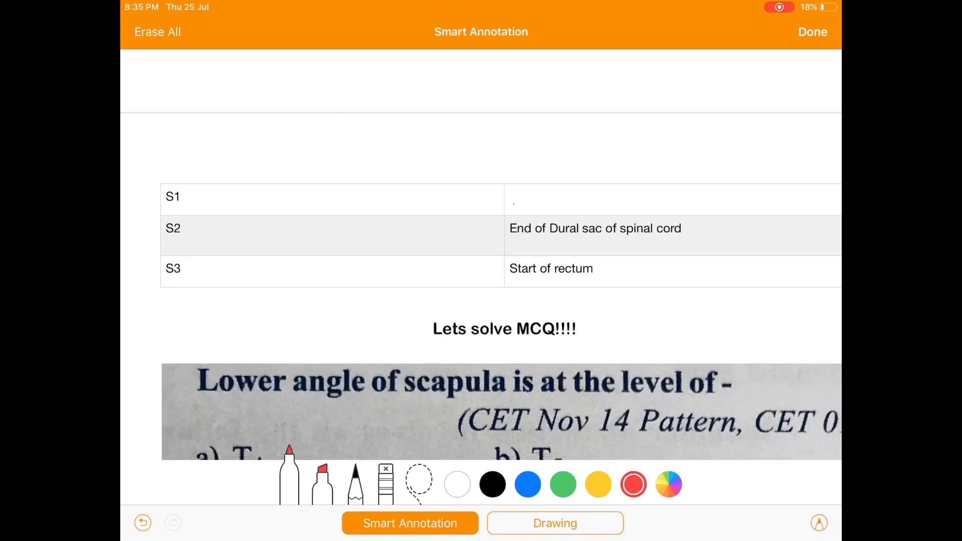
# Mark the S1/S2 row, circle the S3 label, and underline the S2 structure in red.
pyautogui.moveTo(512, 203); pyautogui.dragTo(586, 201)
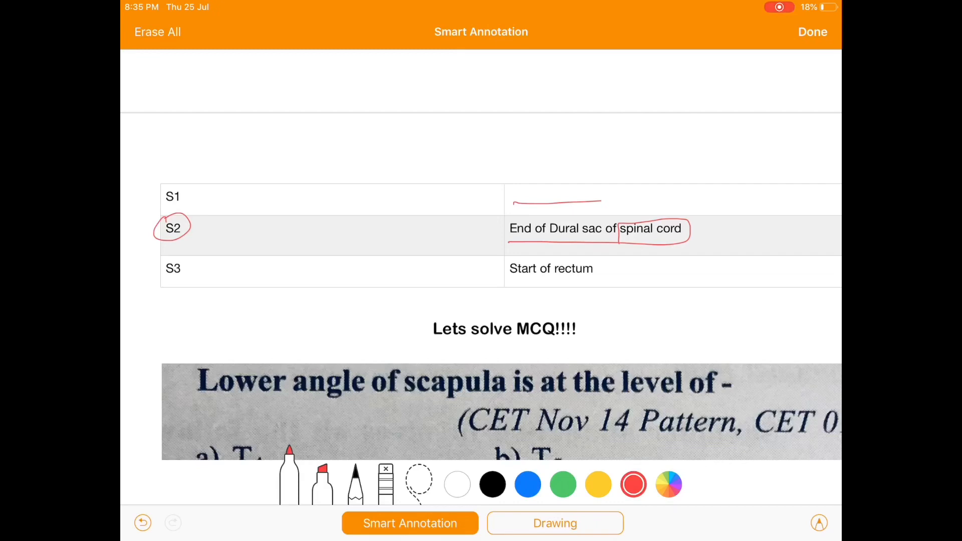
pyautogui.moveTo(156, 258); pyautogui.dragTo(184, 279)
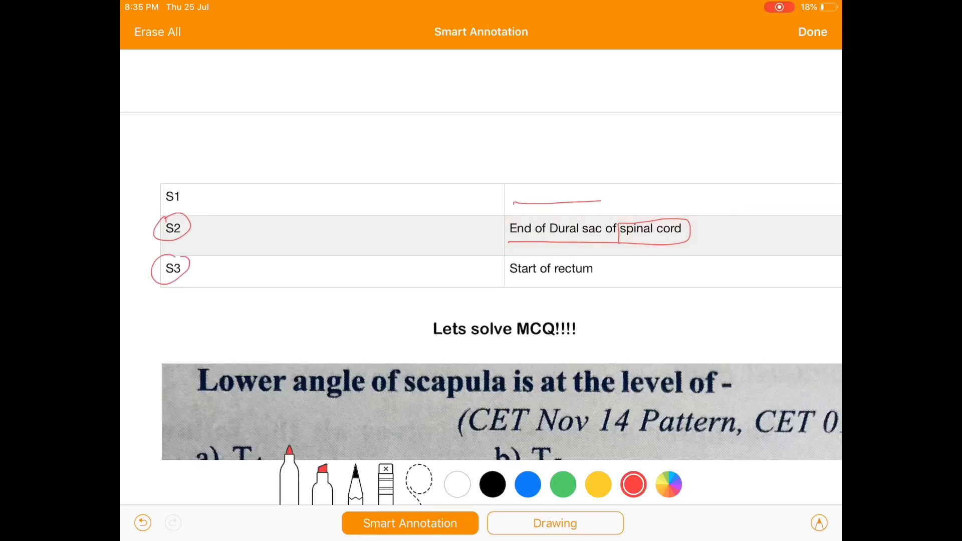
pyautogui.moveTo(509, 280); pyautogui.dragTo(592, 280)
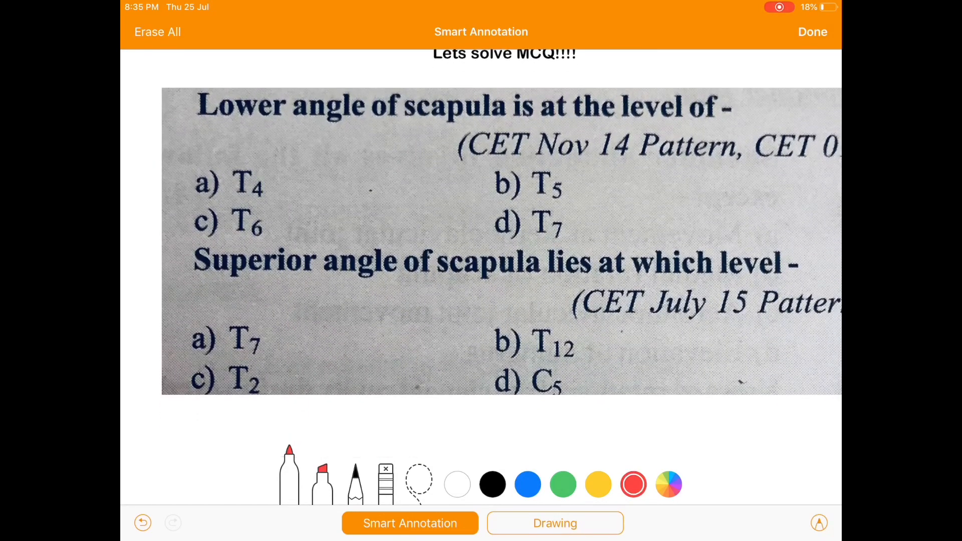
# Underline the lower angle of scapula question in red and mark its '14 Pattern' source.
pyautogui.moveTo(203, 126); pyautogui.dragTo(238, 126)
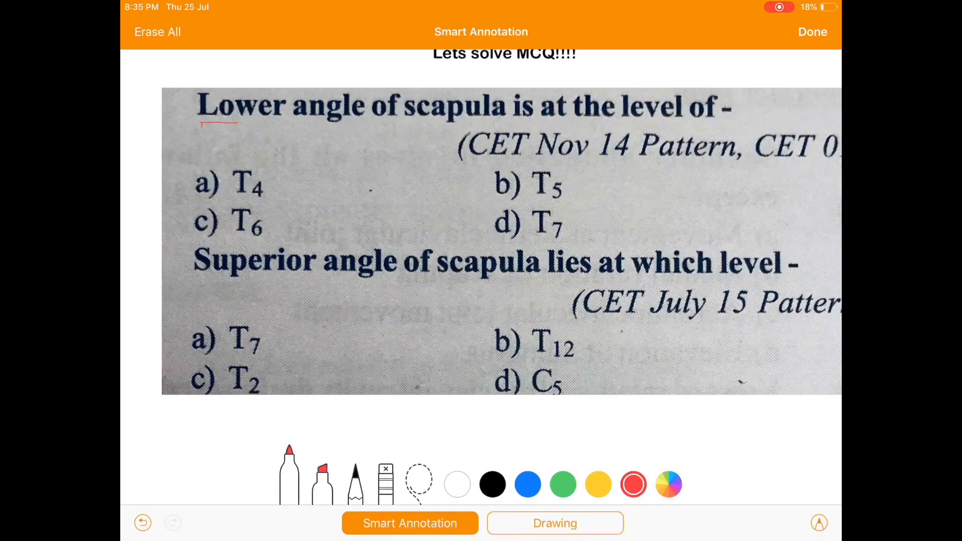
pyautogui.moveTo(240, 125); pyautogui.dragTo(601, 125)
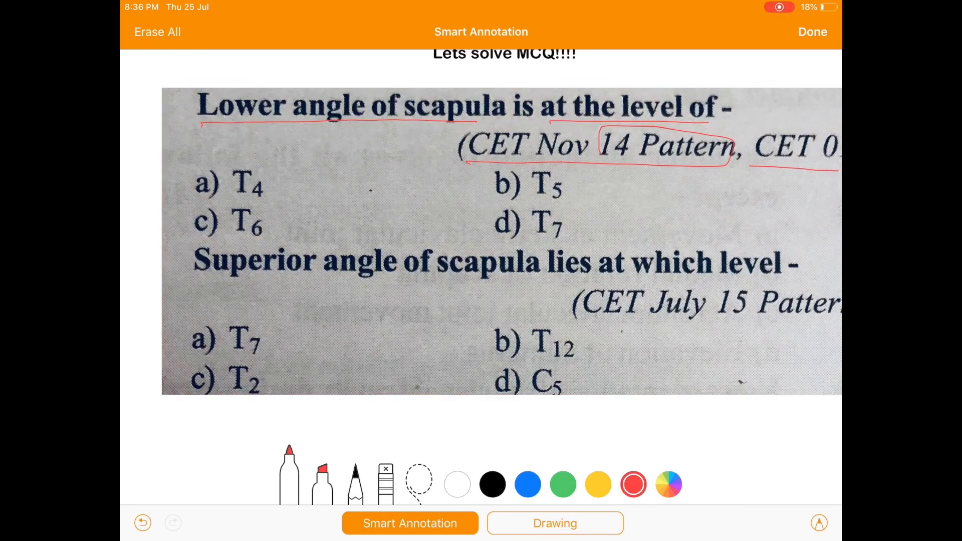
pyautogui.moveTo(755, 190); pyautogui.dragTo(780, 190)
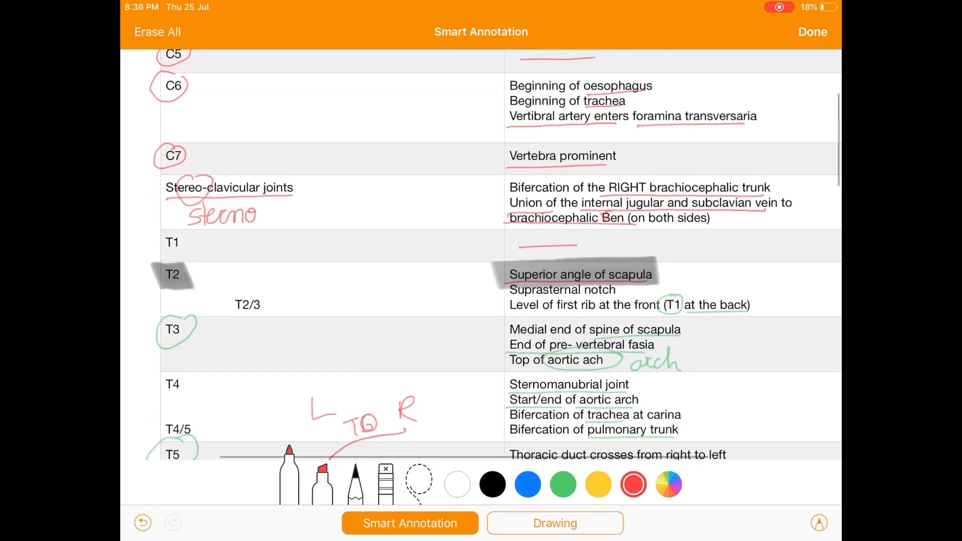
# Tick option d) T7 in red as the lower angle of scapula answer.
pyautogui.scroll(-3)
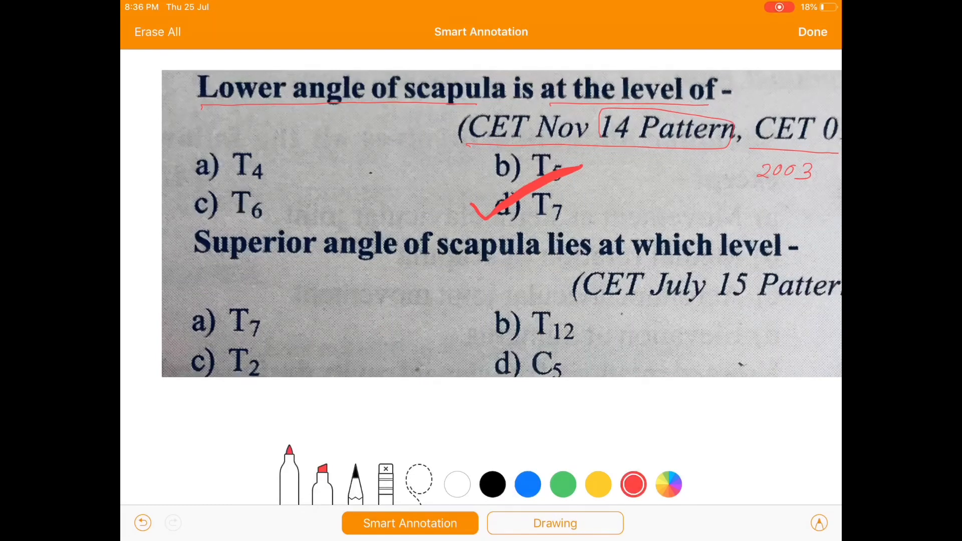
pyautogui.moveTo(582, 304); pyautogui.dragTo(755, 305)
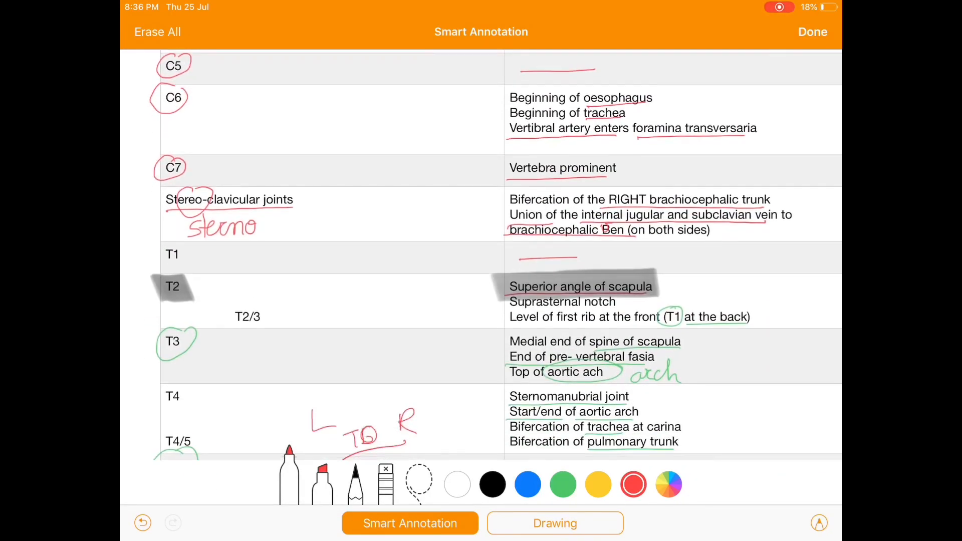
# Circle T2 in red in the thoracic table, then scroll down to the scapula MCQs.
pyautogui.moveTo(154, 273); pyautogui.dragTo(208, 301)
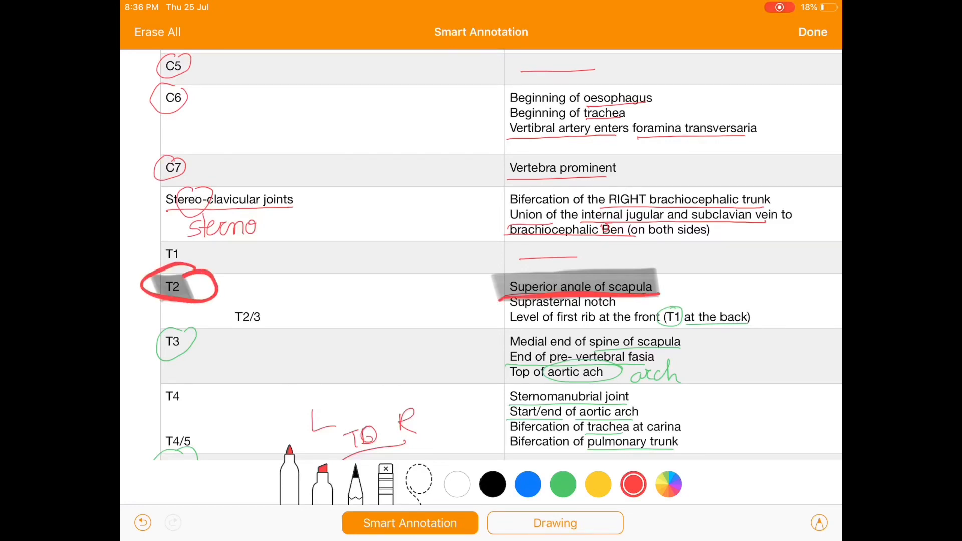
pyautogui.scroll(-3)
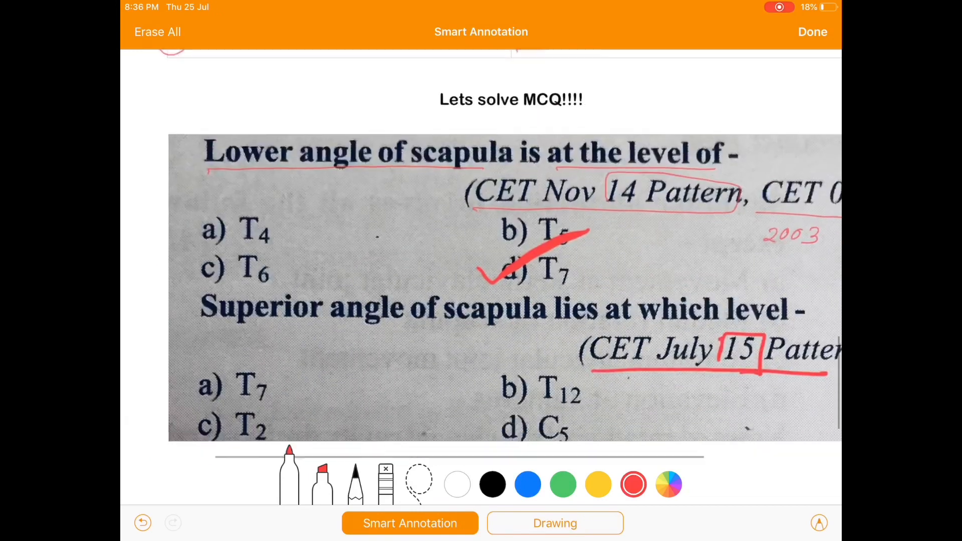